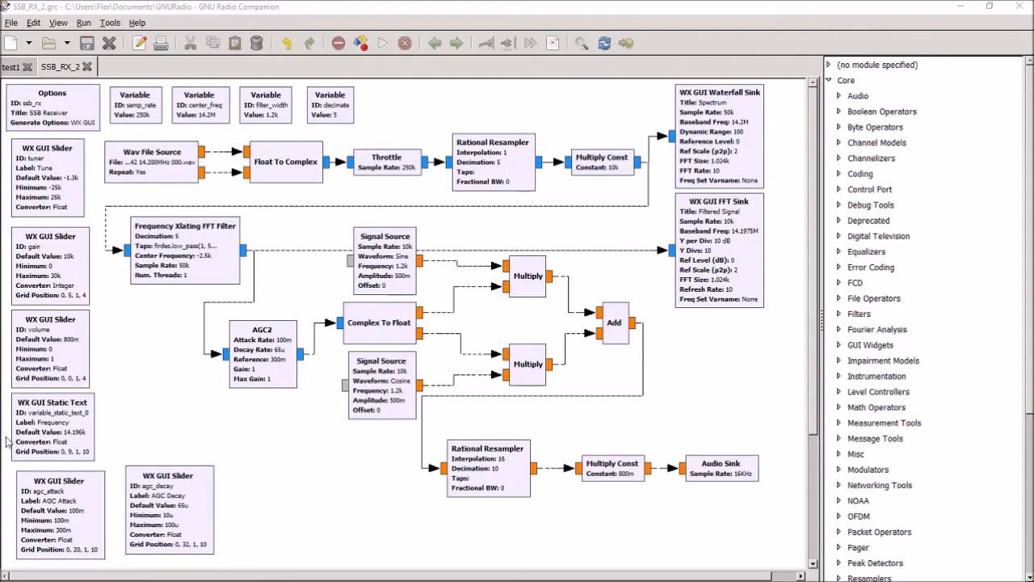
pyautogui.moveTo(157, 176)
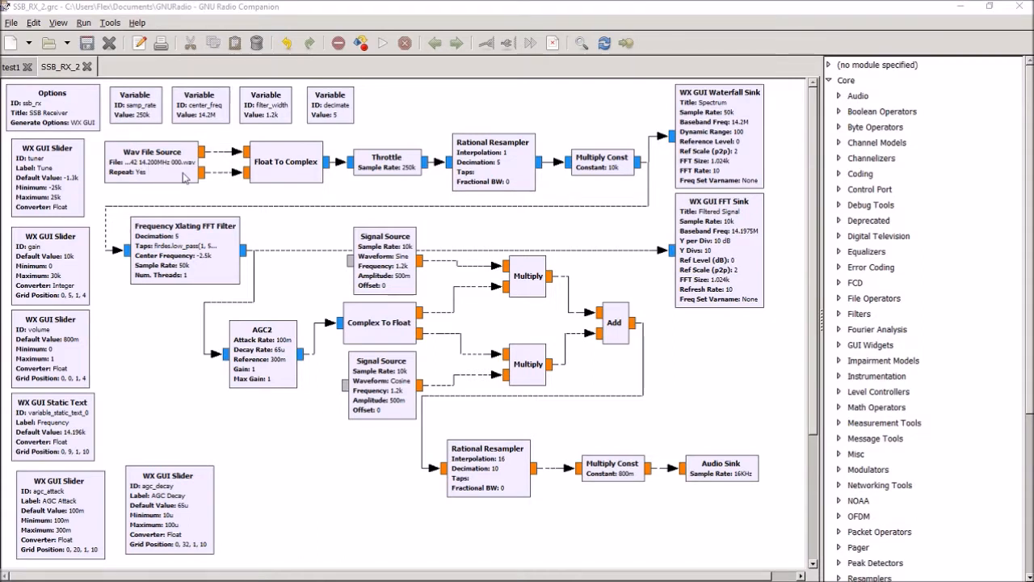
pyautogui.moveTo(163, 176)
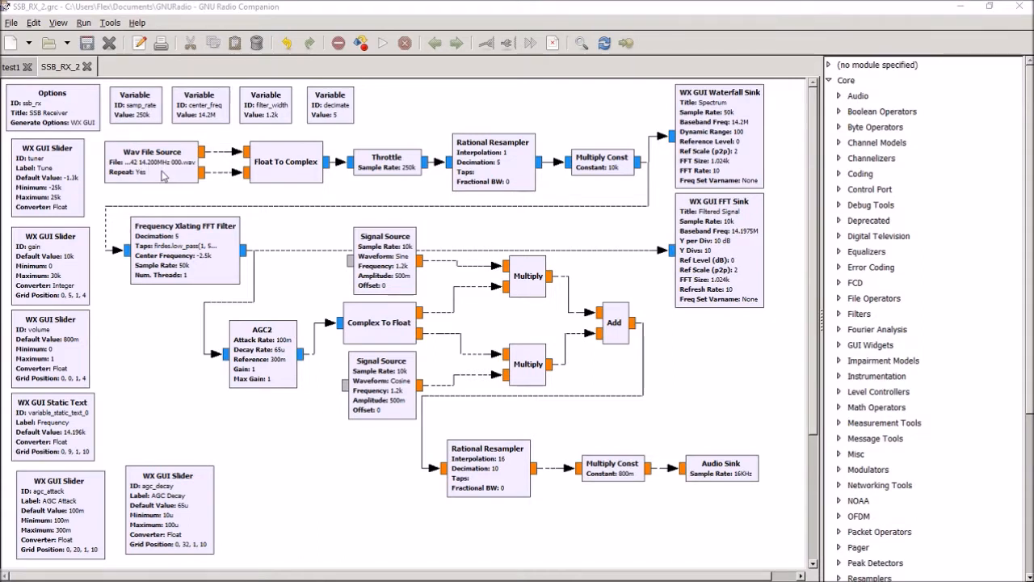
pyautogui.moveTo(192, 245)
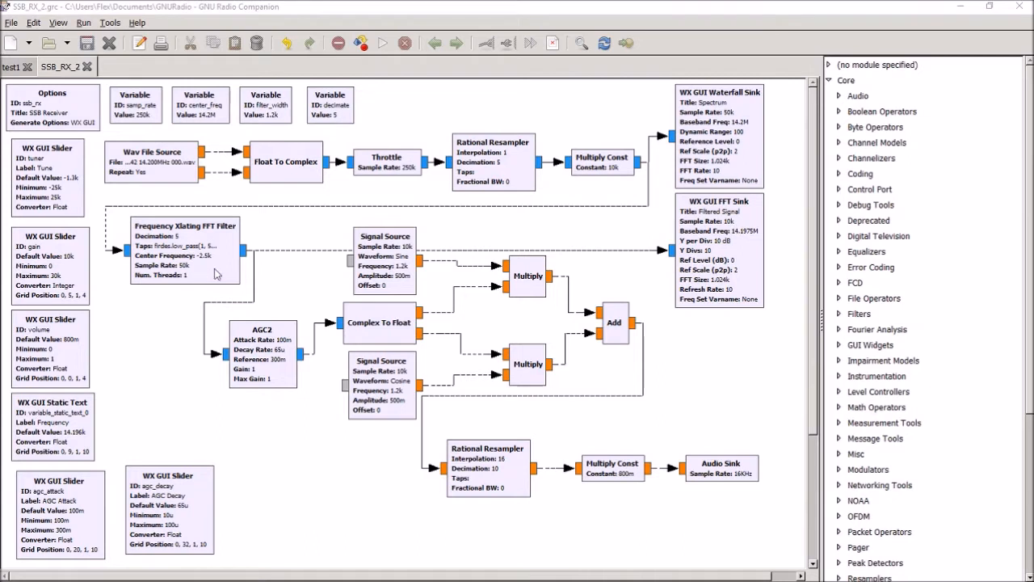
pyautogui.moveTo(200, 276)
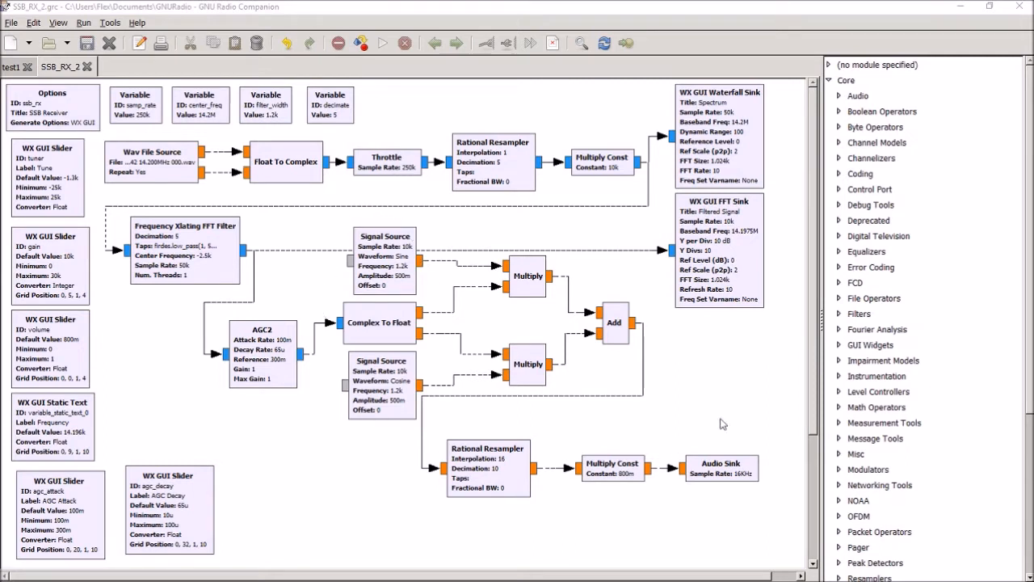
pyautogui.moveTo(613, 456)
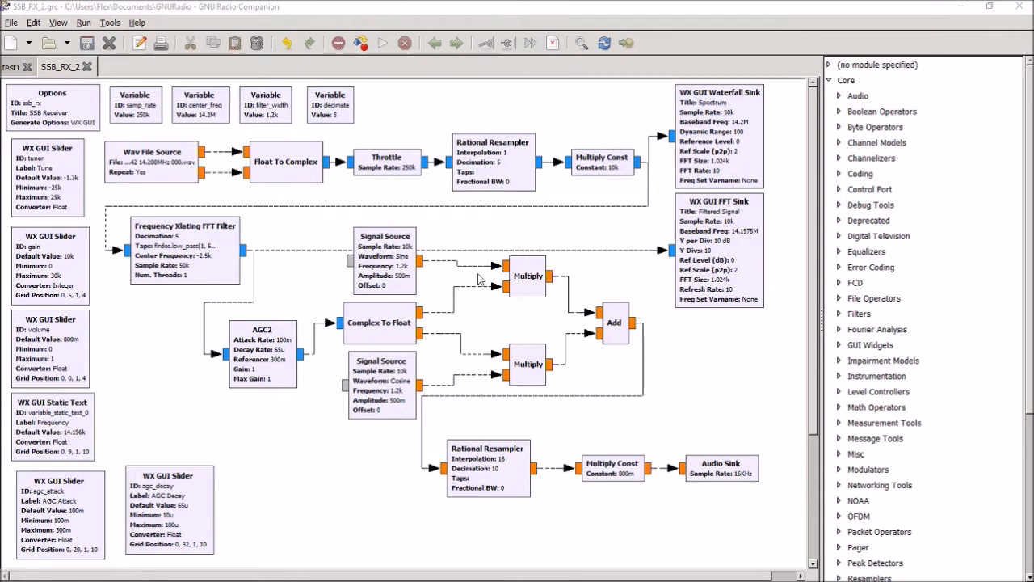
pyautogui.moveTo(344, 299)
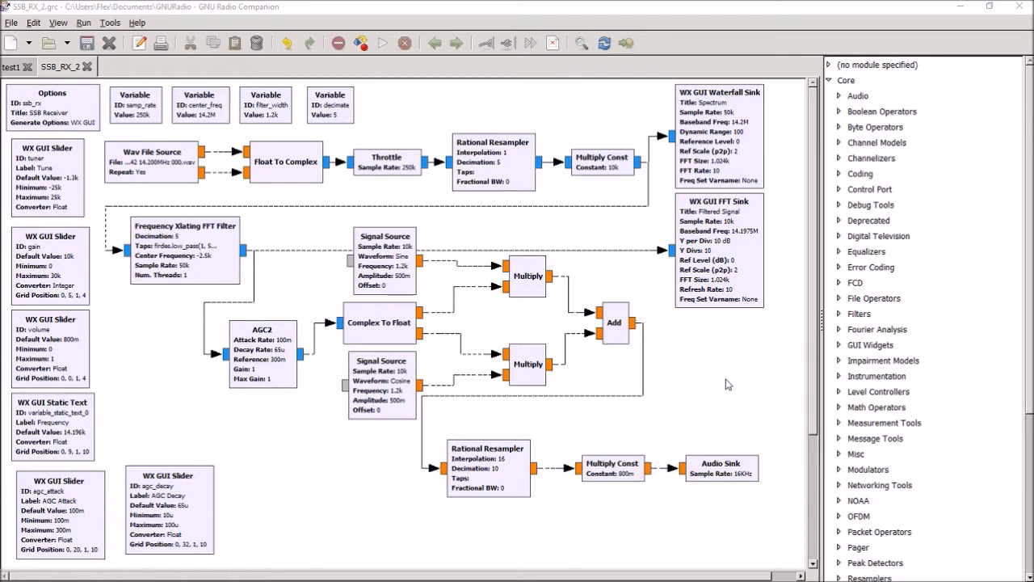
pyautogui.moveTo(365, 127)
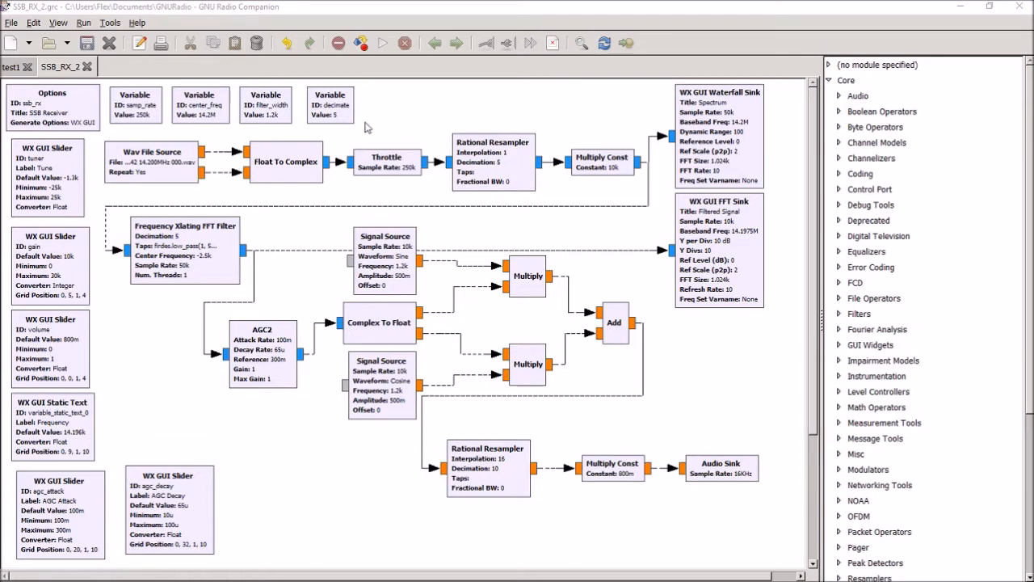
pyautogui.moveTo(381, 42)
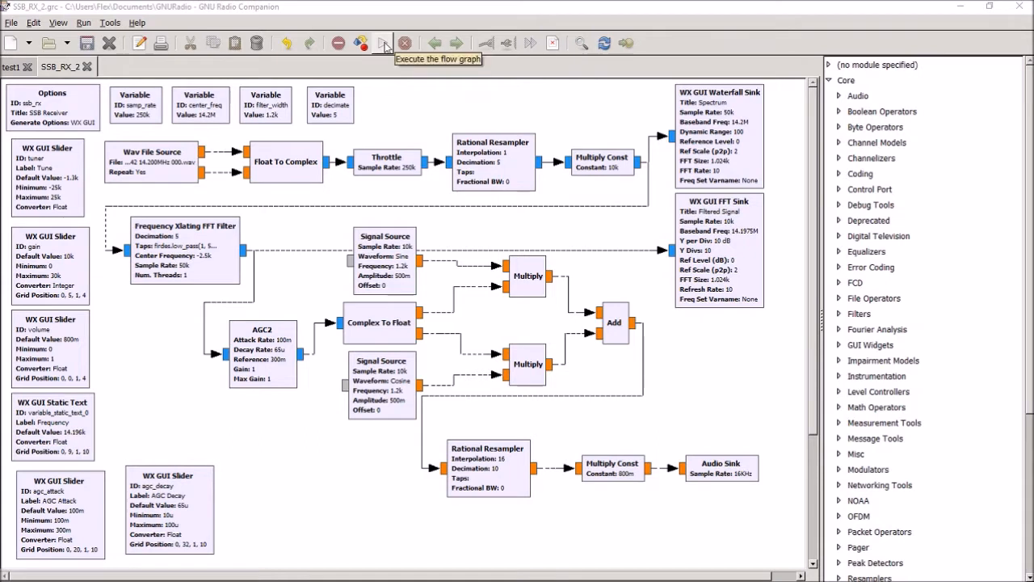
# Run the SSB receiver, switch its waterfall to RGB3 colours, retune to 3.05k, then close it.
pyautogui.click(381, 42)
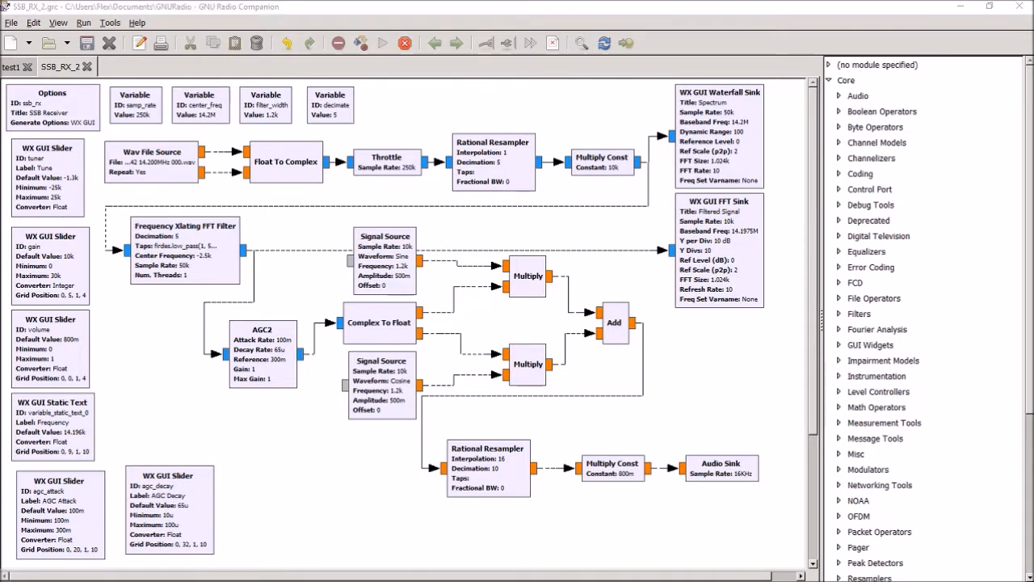
pyautogui.click(381, 42)
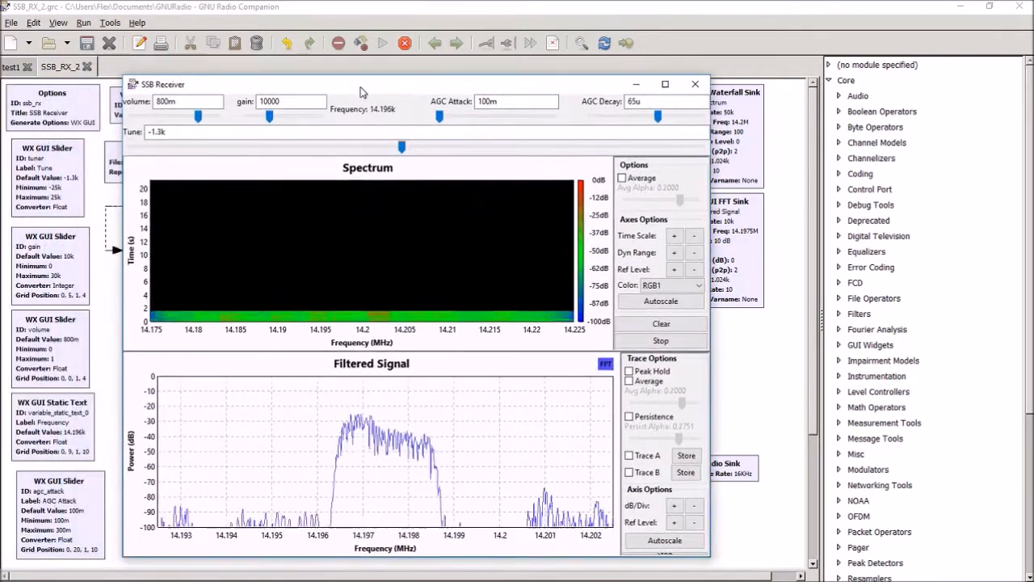
pyautogui.click(661, 300)
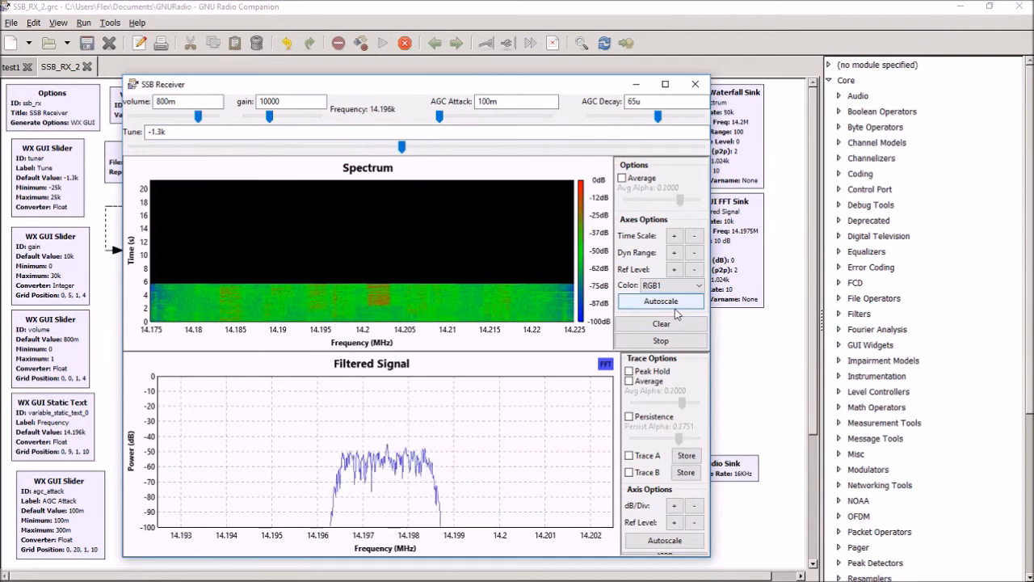
pyautogui.click(672, 285)
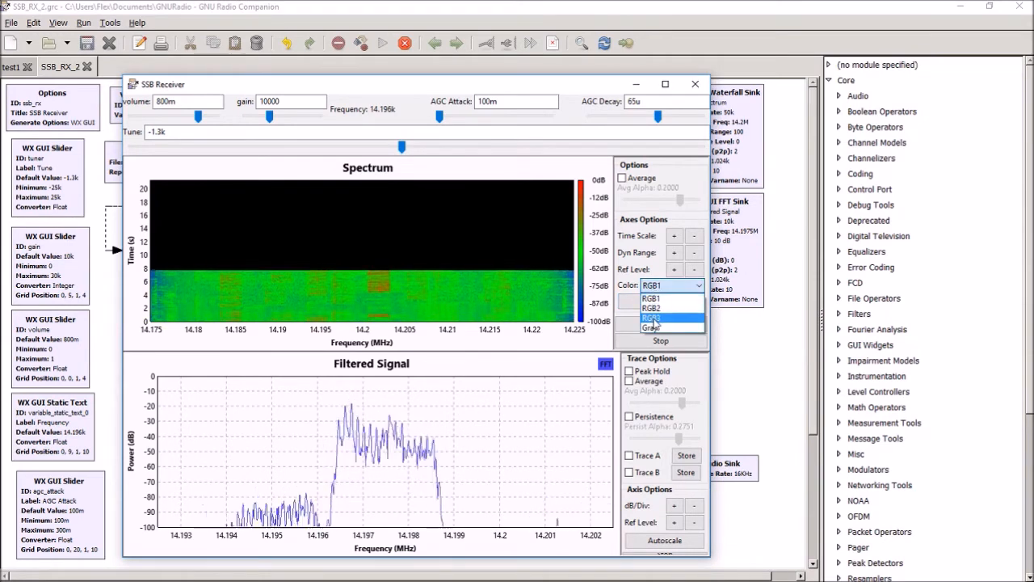
pyautogui.click(651, 317)
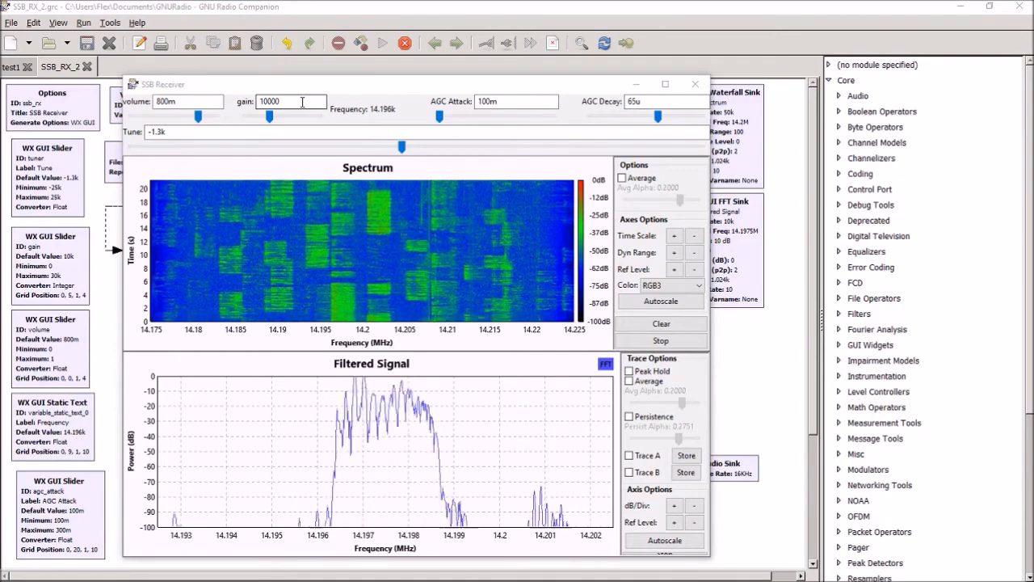
pyautogui.moveTo(290, 240)
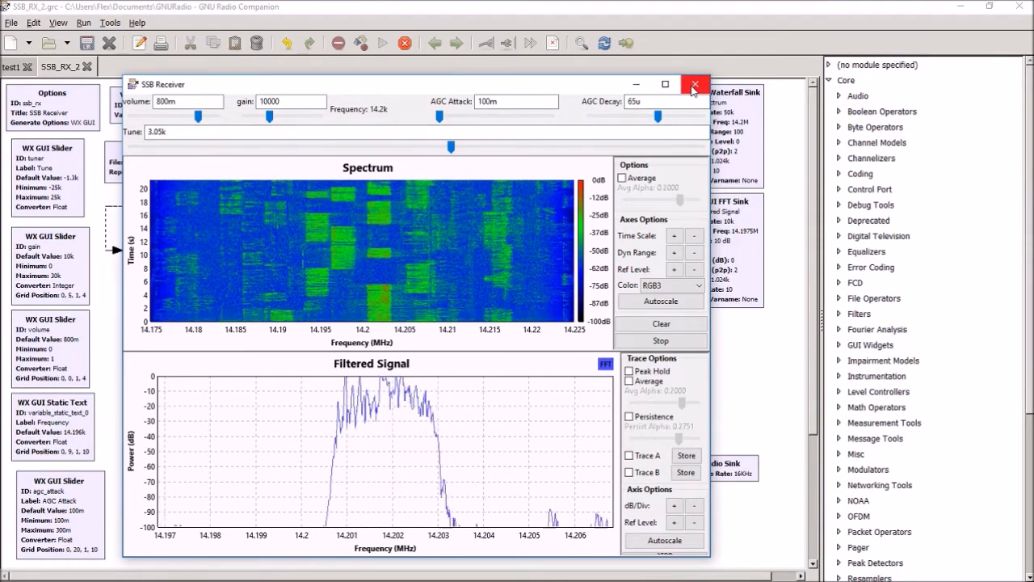
pyautogui.click(695, 84)
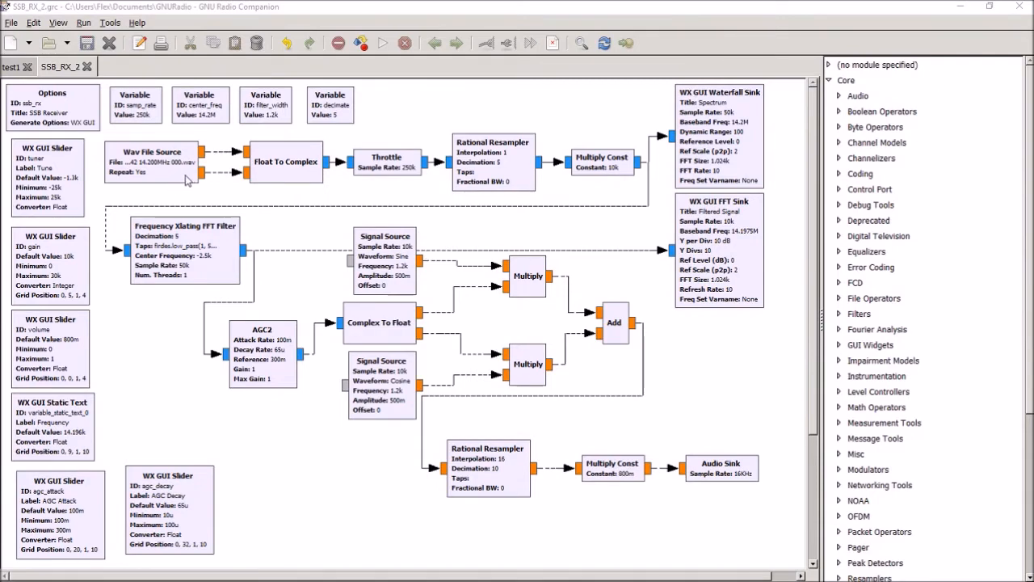
pyautogui.moveTo(170, 179)
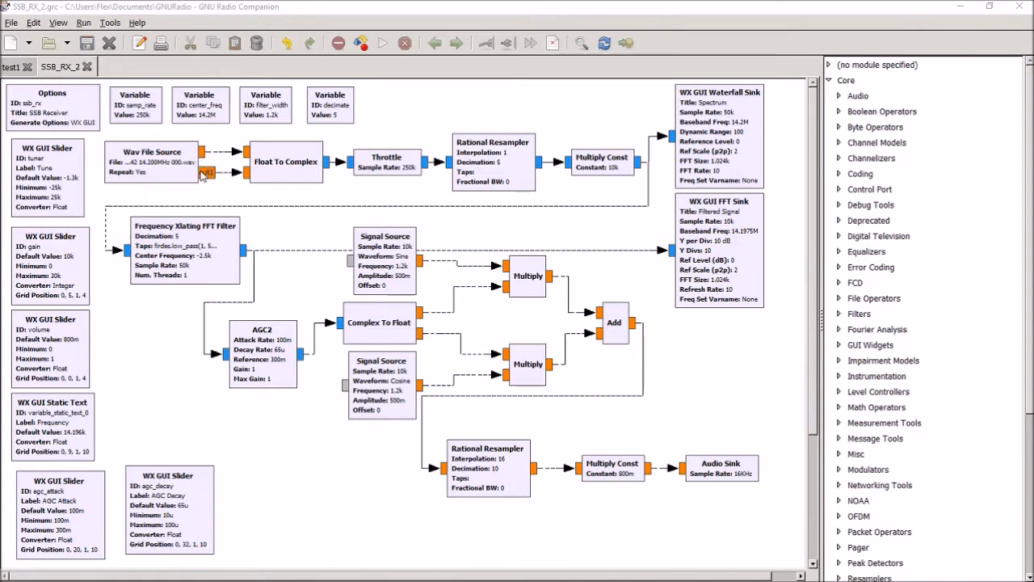
pyautogui.moveTo(209, 175)
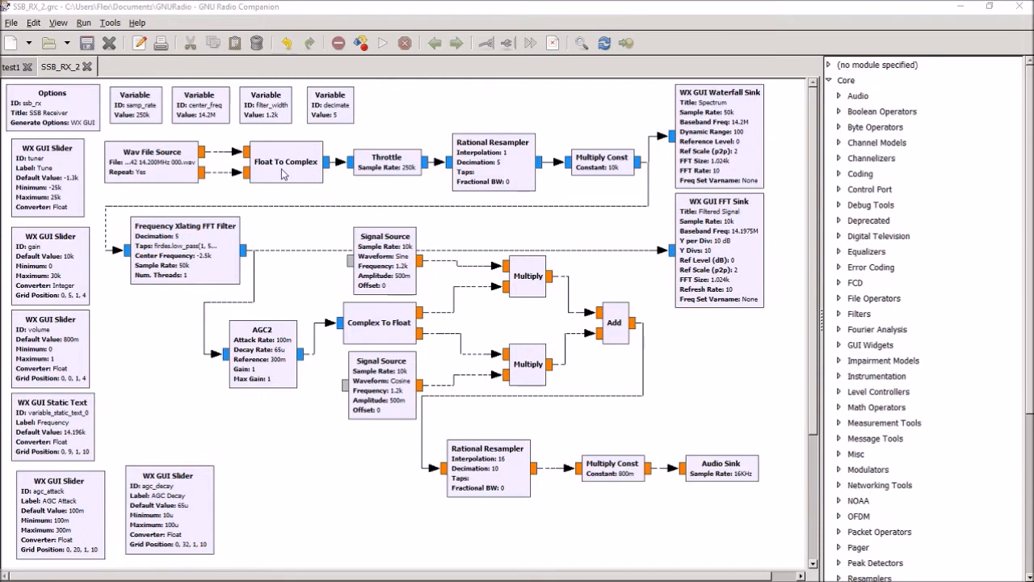
pyautogui.moveTo(256, 167)
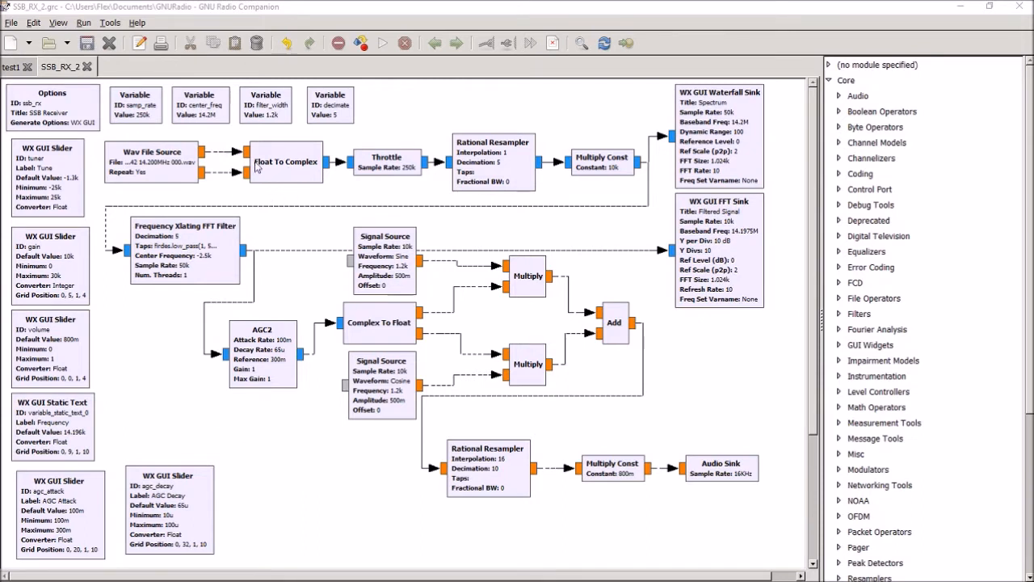
pyautogui.moveTo(294, 171)
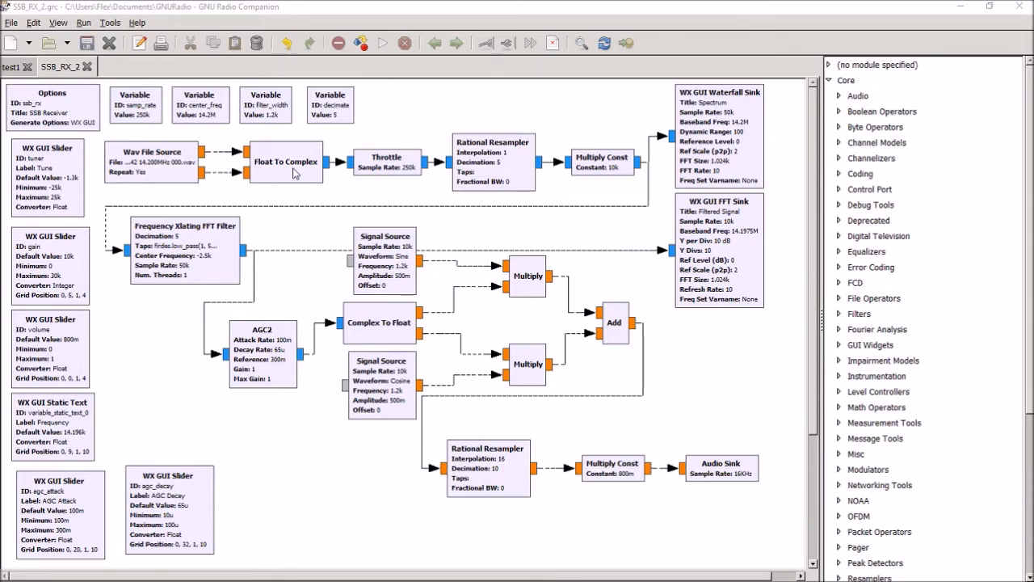
pyautogui.moveTo(281, 165)
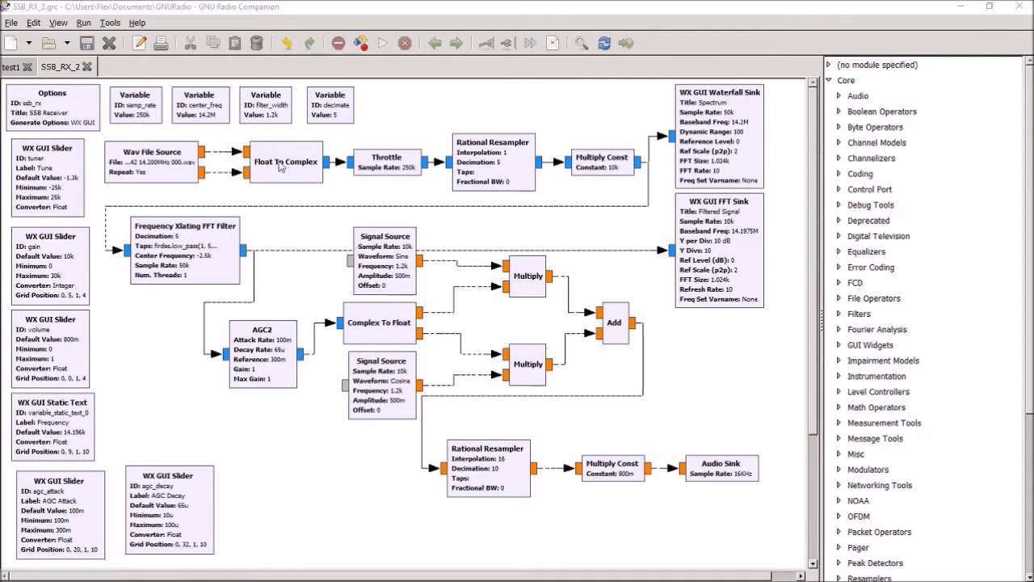
pyautogui.moveTo(388, 168)
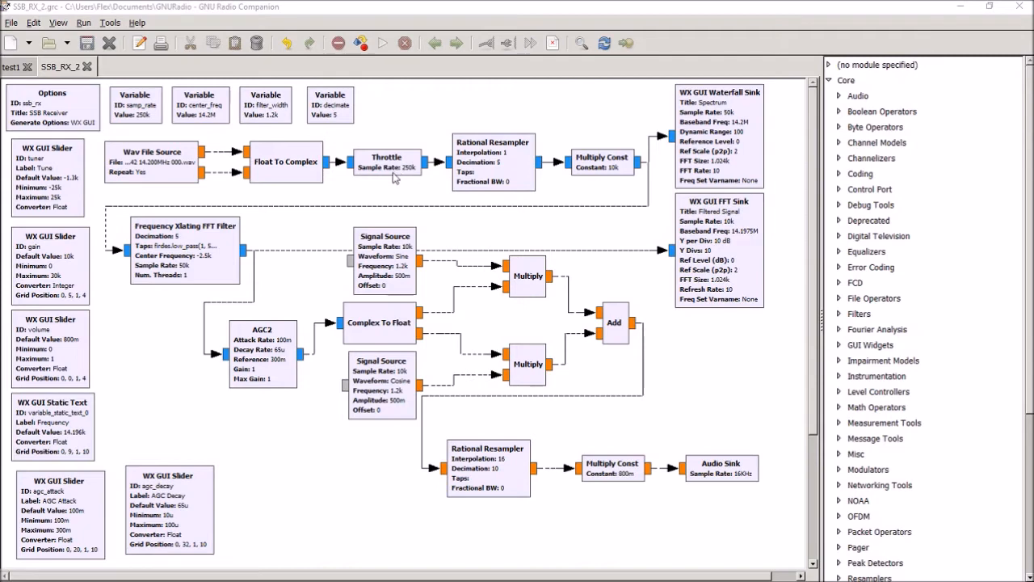
pyautogui.moveTo(394, 176)
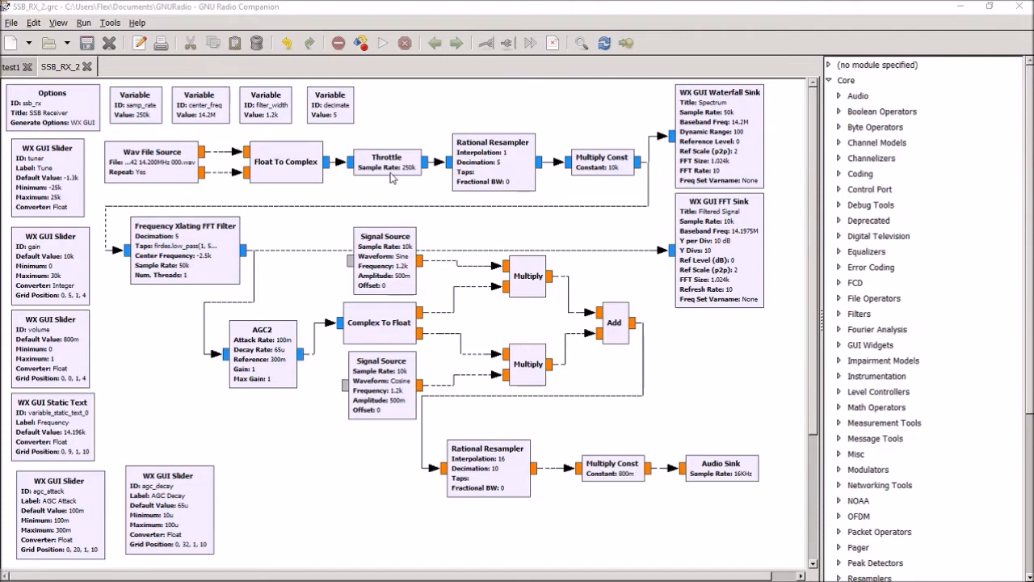
pyautogui.moveTo(391, 166)
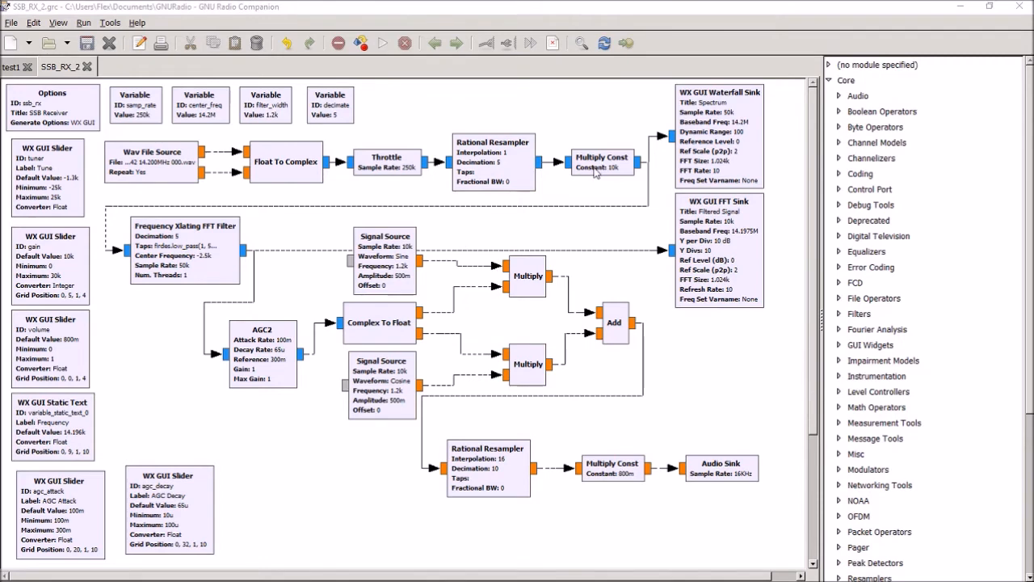
pyautogui.moveTo(595, 161)
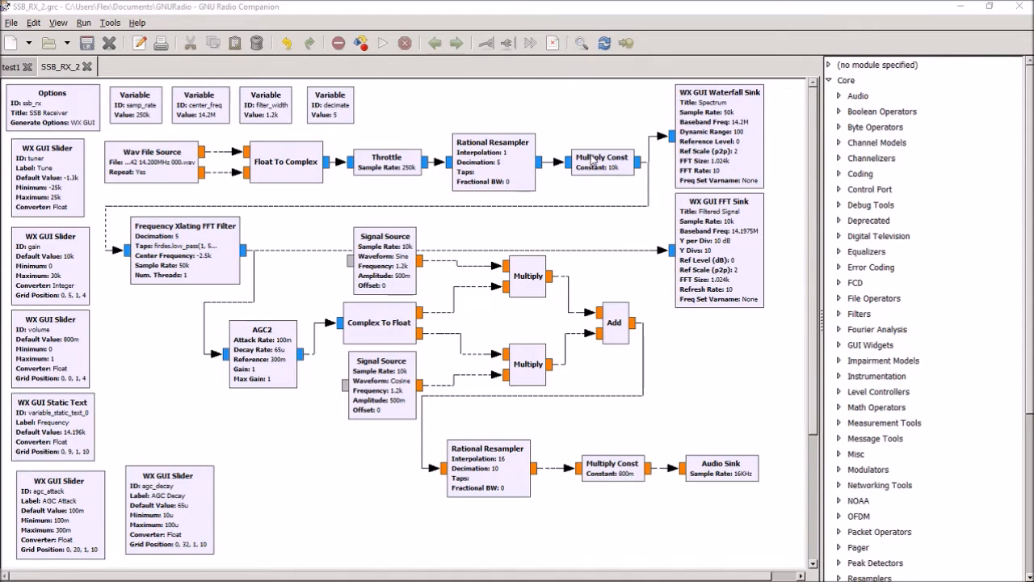
pyautogui.moveTo(233, 158)
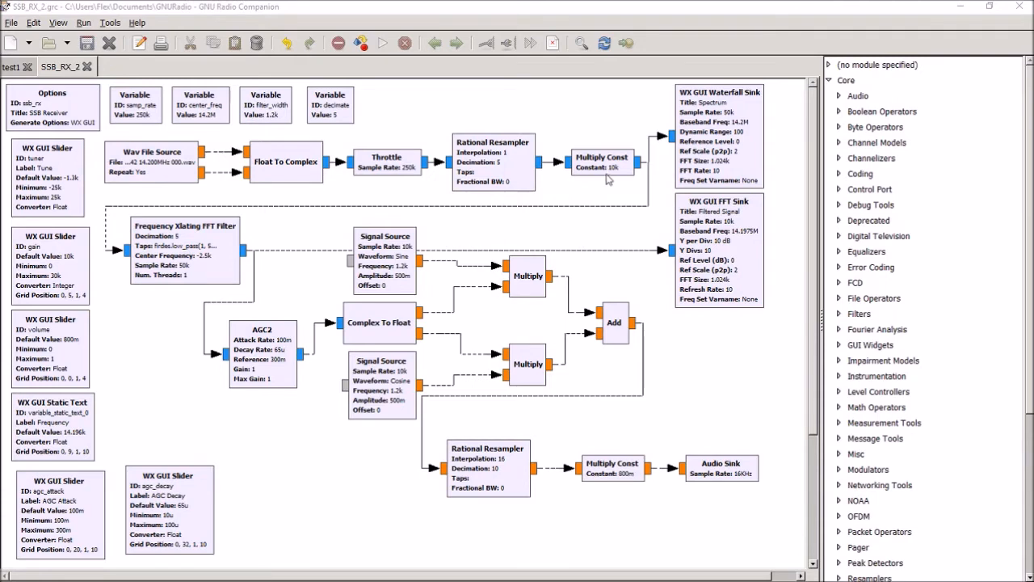
pyautogui.moveTo(604, 174)
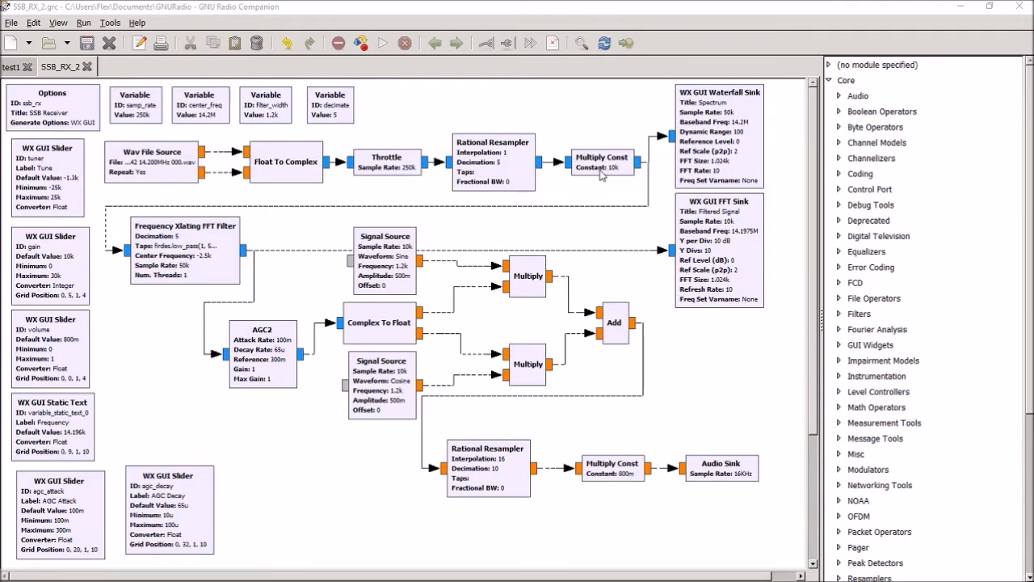
pyautogui.moveTo(588, 168)
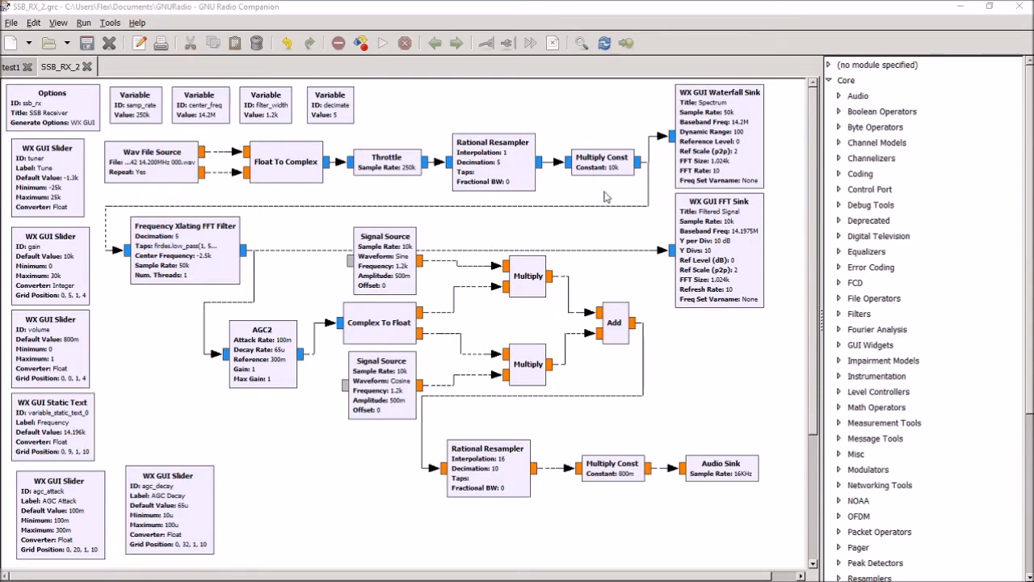
pyautogui.moveTo(191, 258)
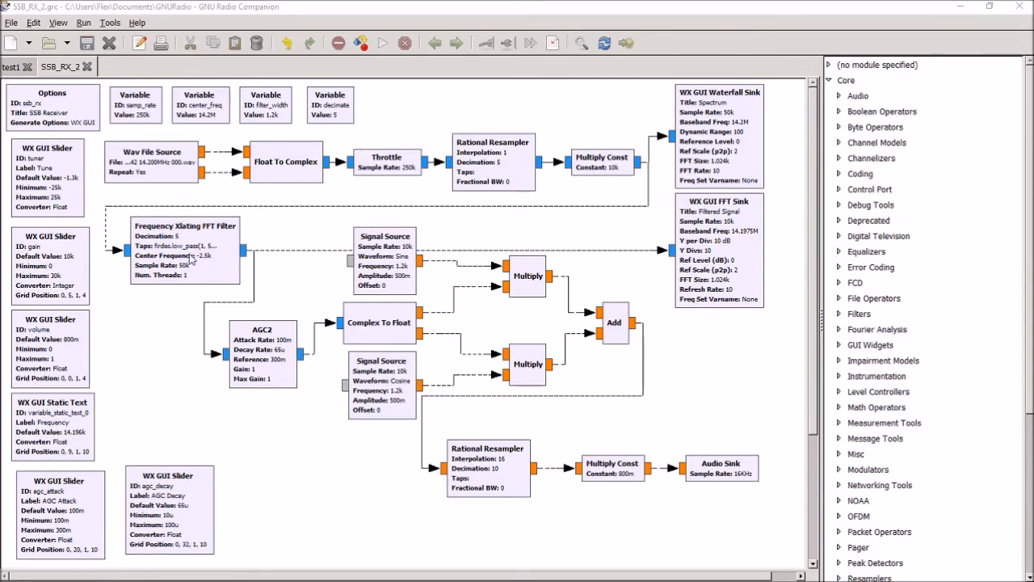
pyautogui.moveTo(222, 279)
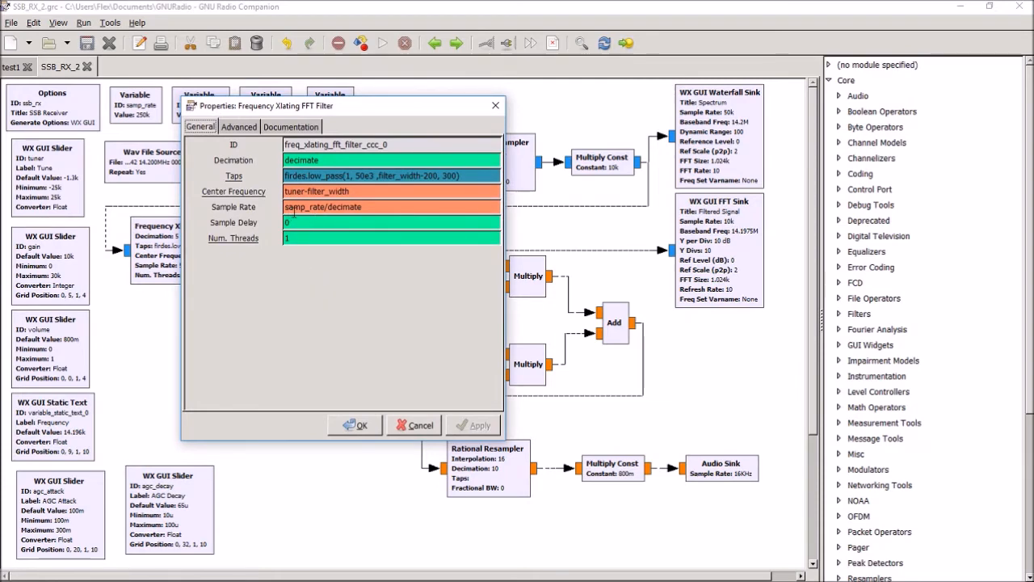
pyautogui.moveTo(368, 206)
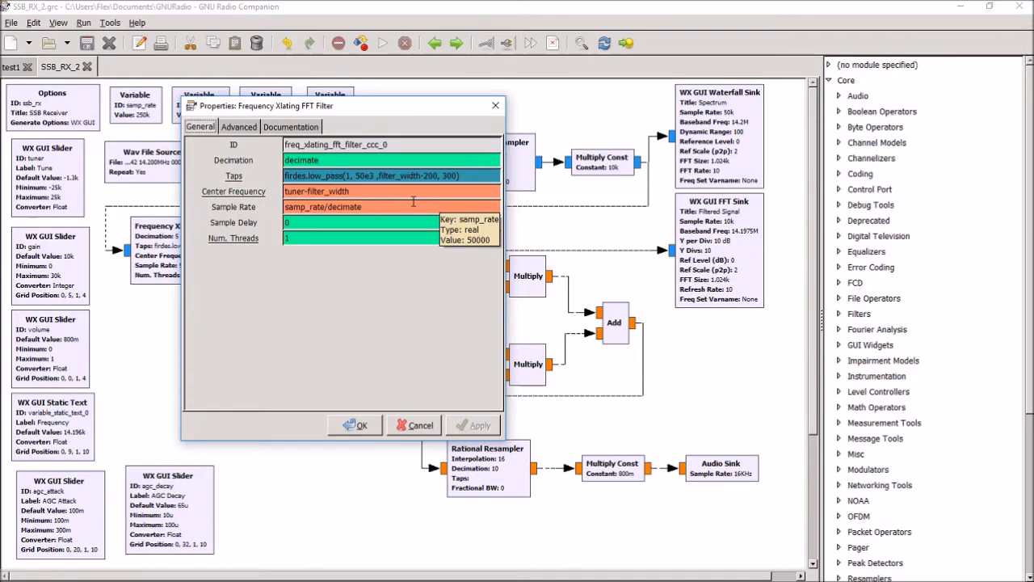
pyautogui.moveTo(412, 202)
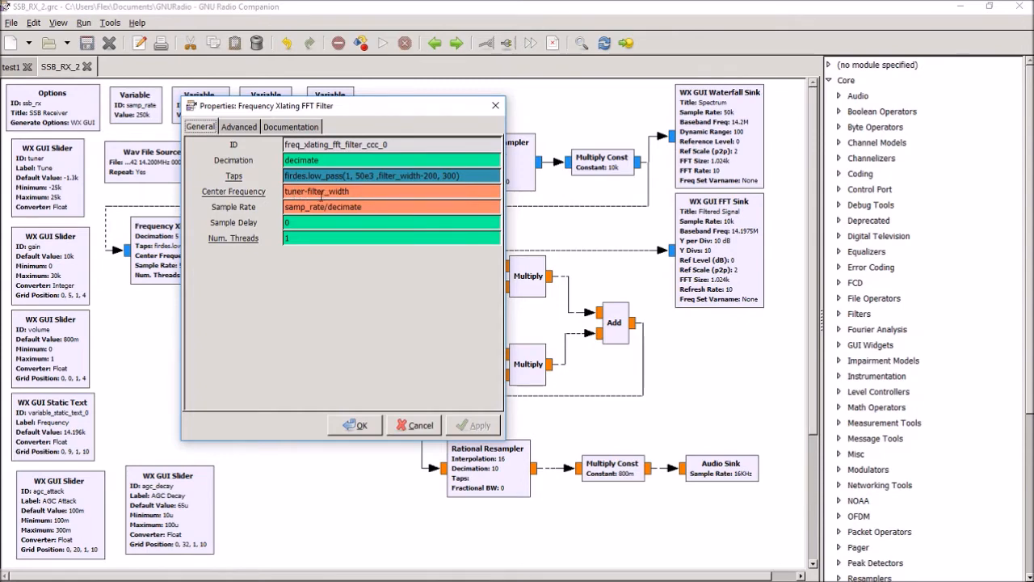
pyautogui.moveTo(340, 213)
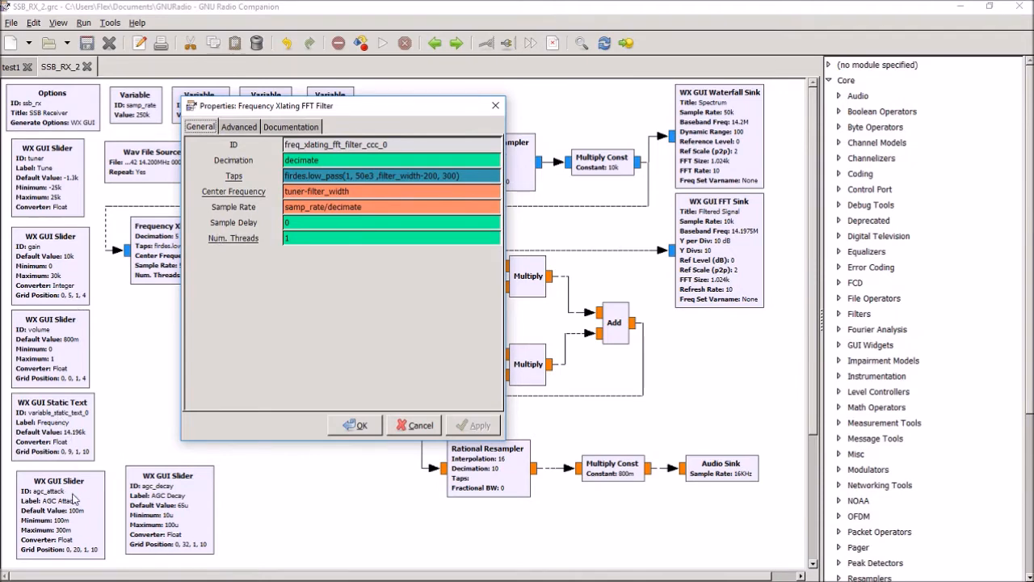
pyautogui.moveTo(63, 209)
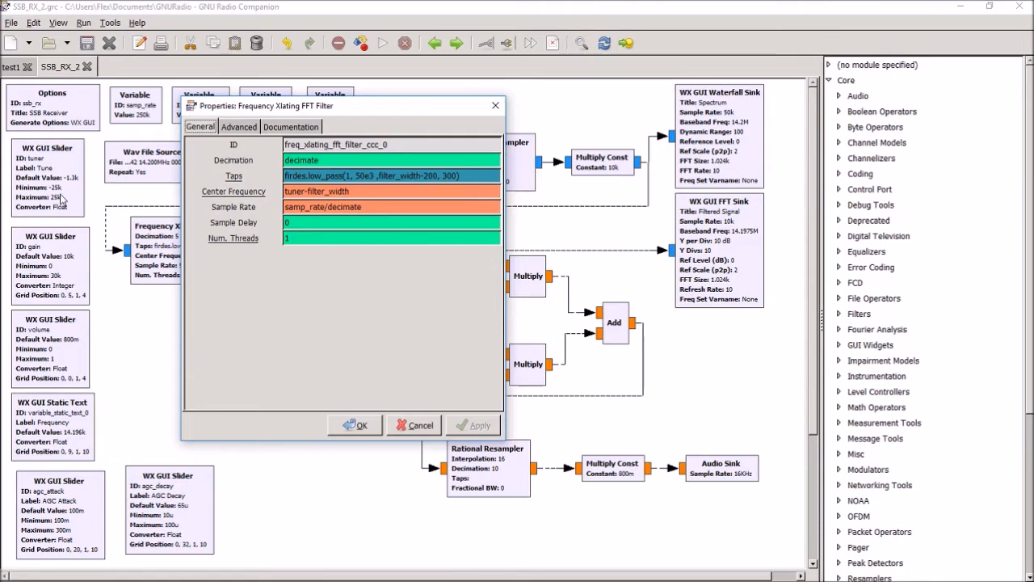
pyautogui.moveTo(62, 201)
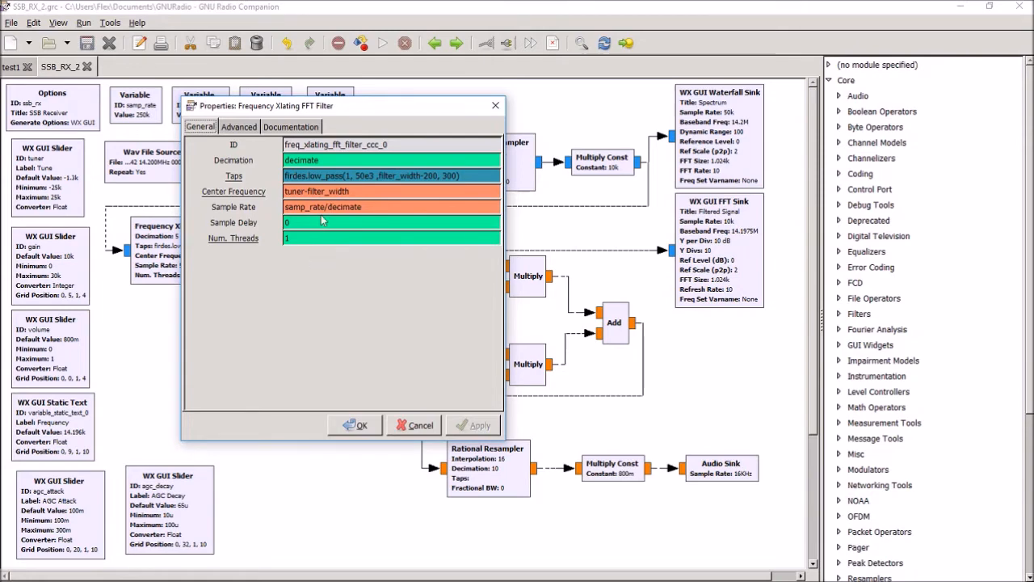
pyautogui.moveTo(326, 194)
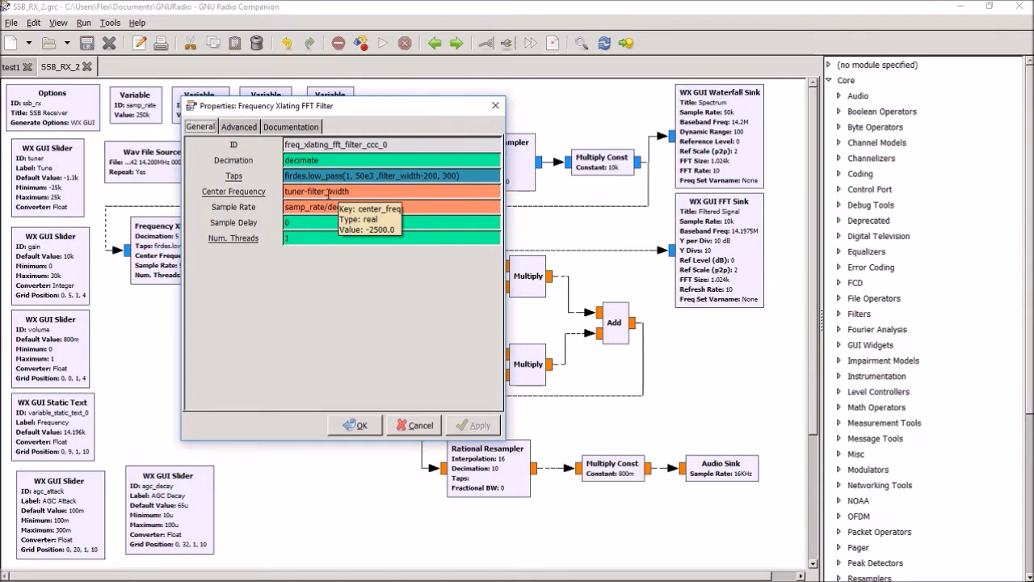
pyautogui.moveTo(326, 218)
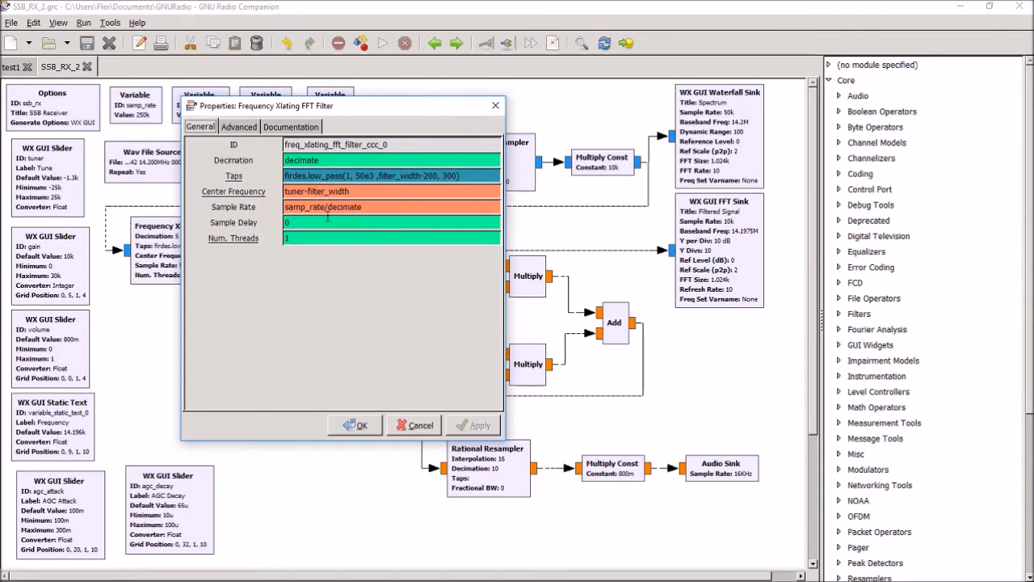
# Close the Frequency Xlating FFT Filter properties with OK, leaving settings unchanged.
pyautogui.click(354, 424)
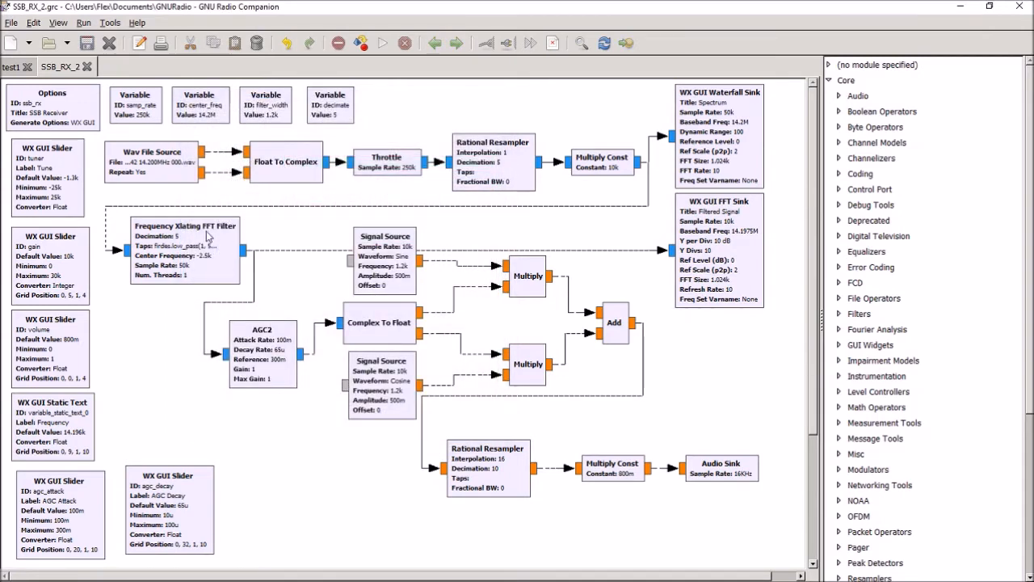
pyautogui.moveTo(187, 246)
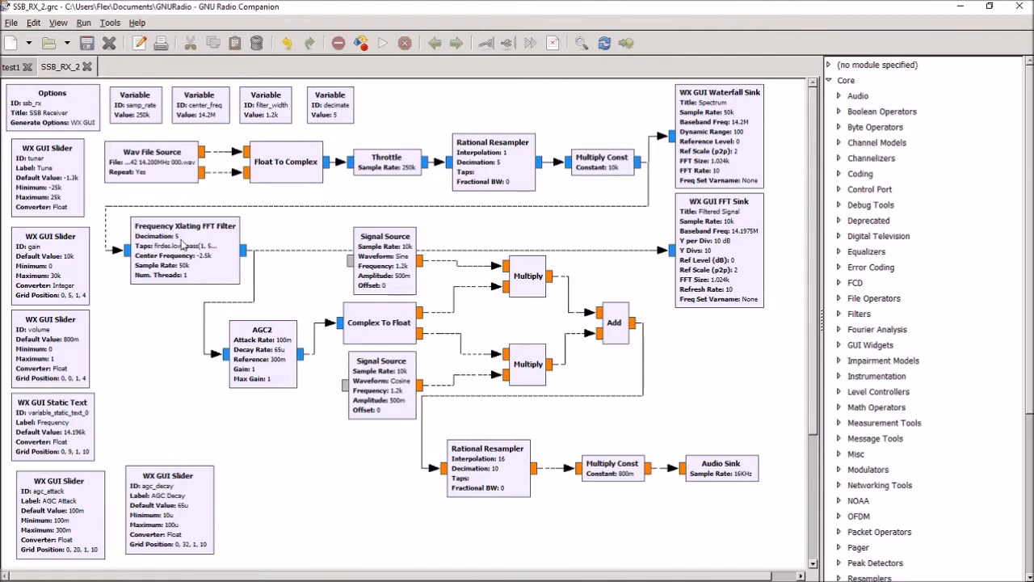
pyautogui.moveTo(178, 245)
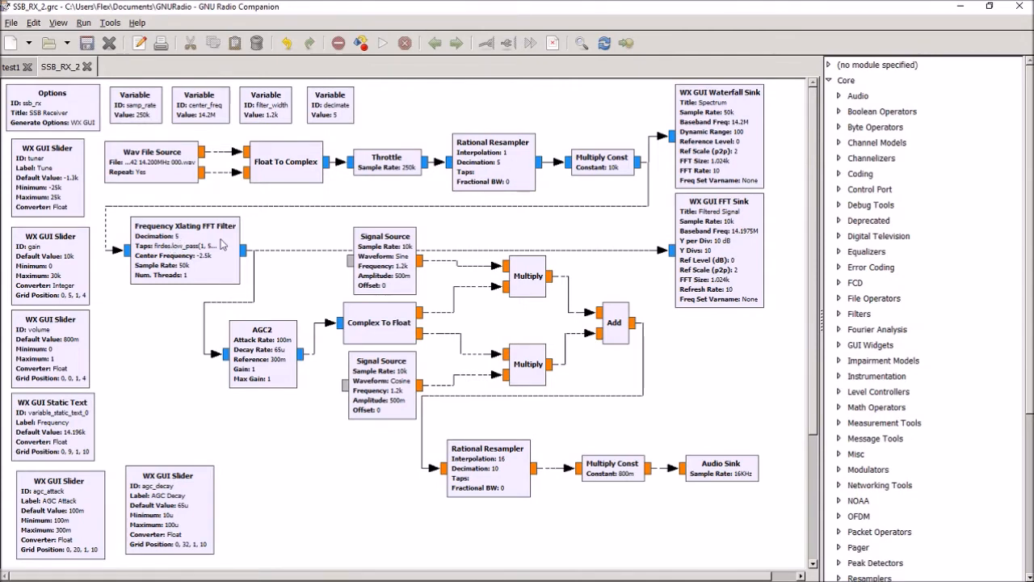
pyautogui.moveTo(217, 249)
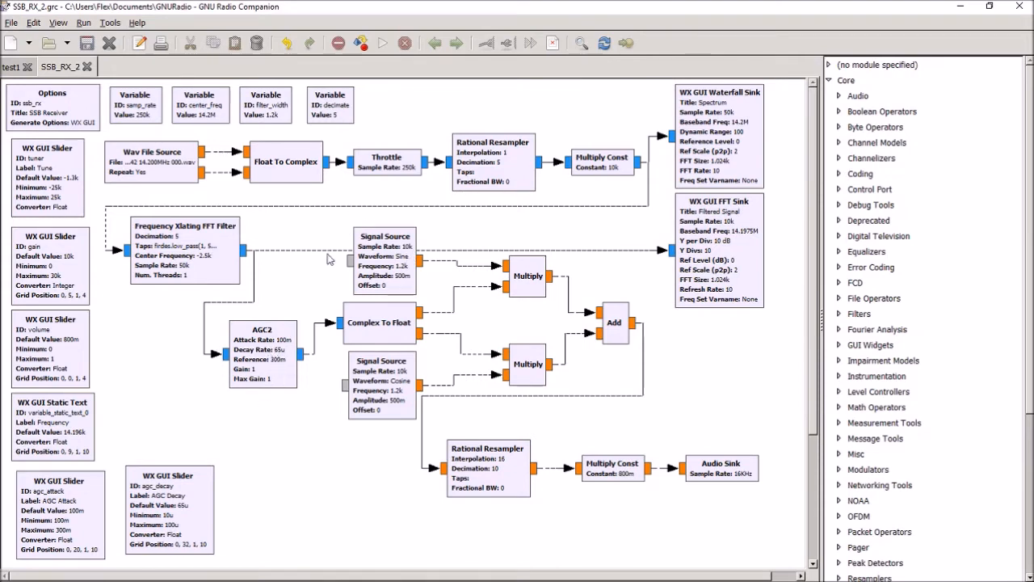
pyautogui.moveTo(347, 221)
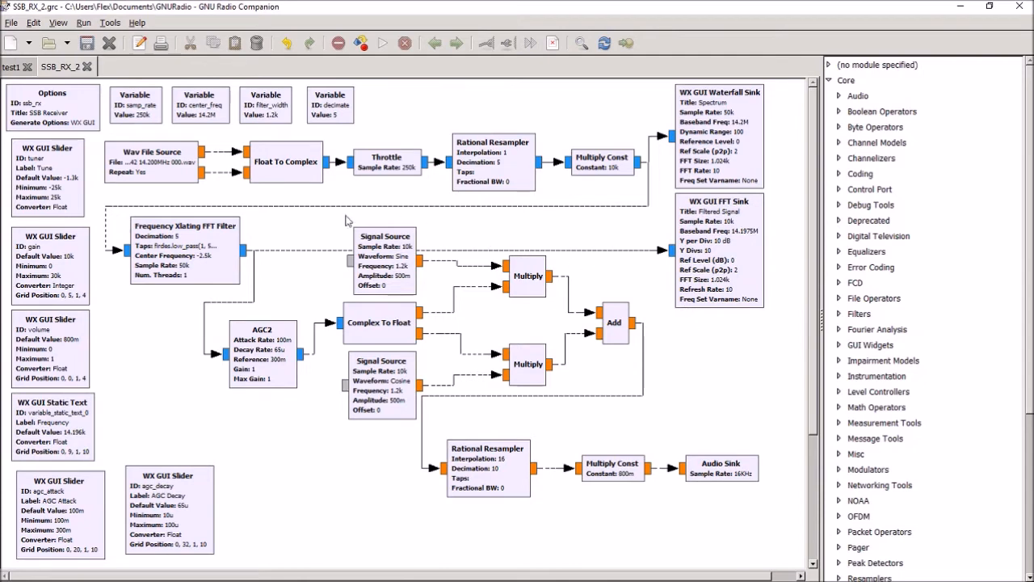
pyautogui.moveTo(401, 346)
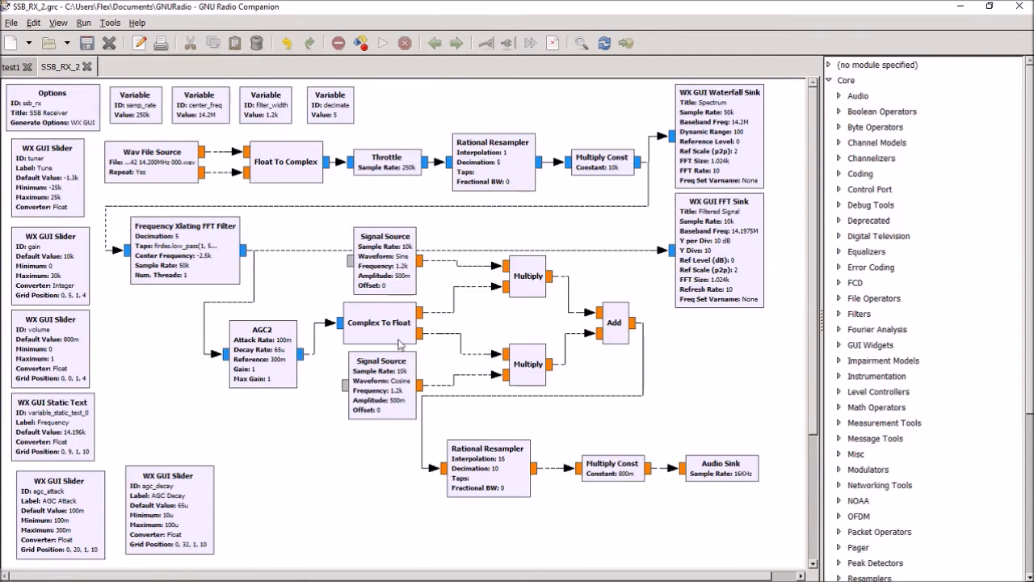
pyautogui.moveTo(232, 252)
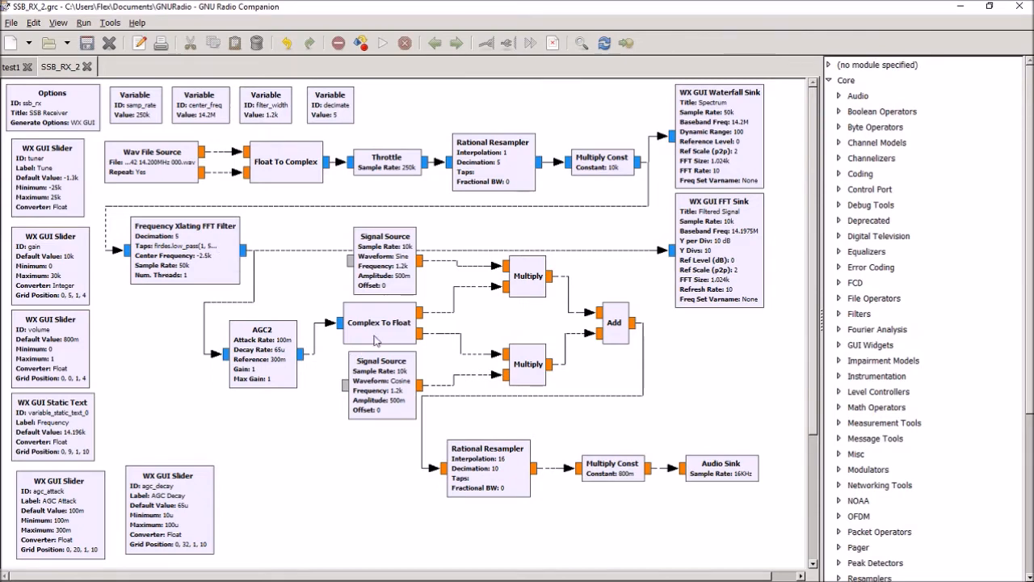
pyautogui.moveTo(387, 285)
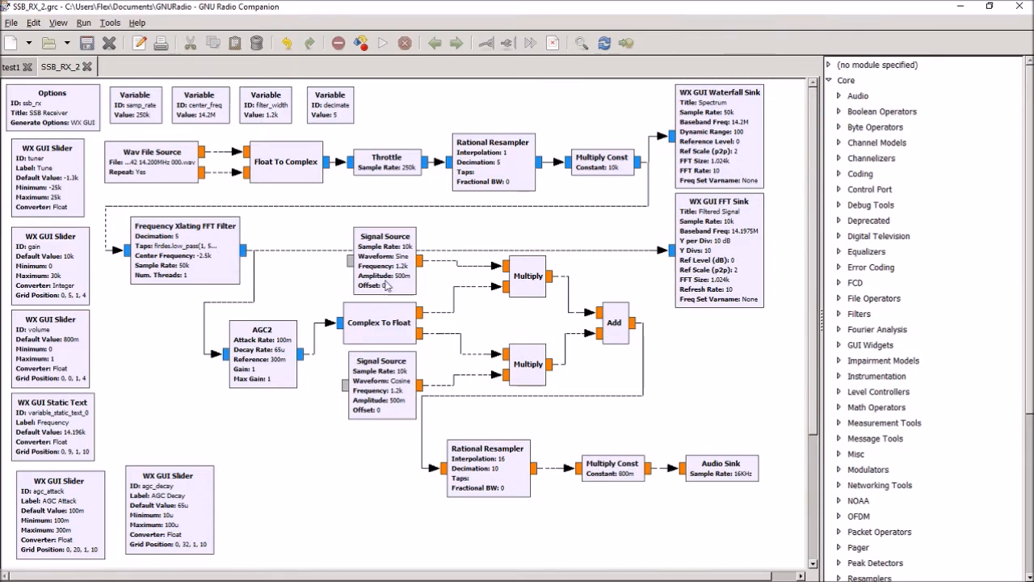
pyautogui.moveTo(389, 277)
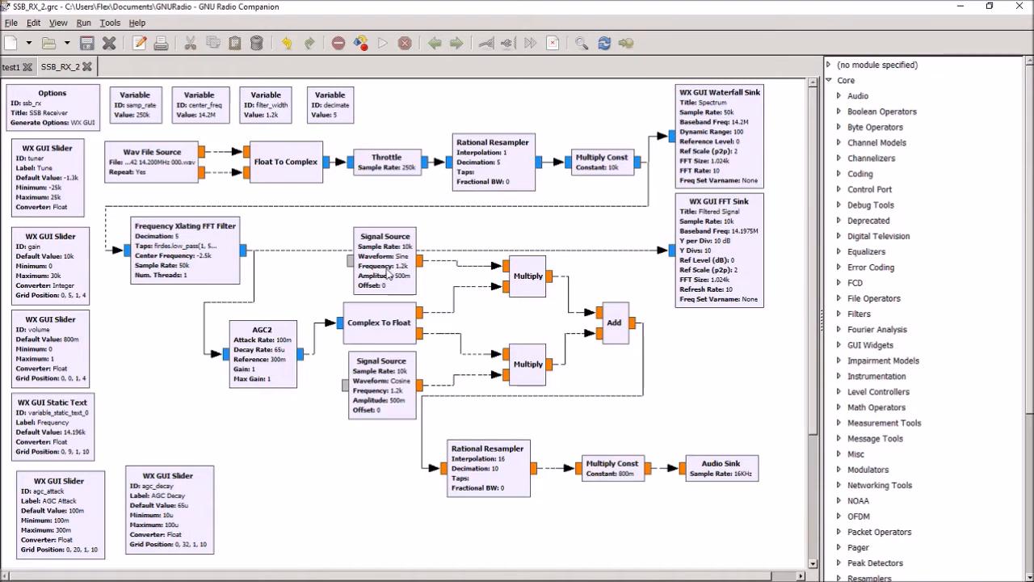
pyautogui.moveTo(391, 410)
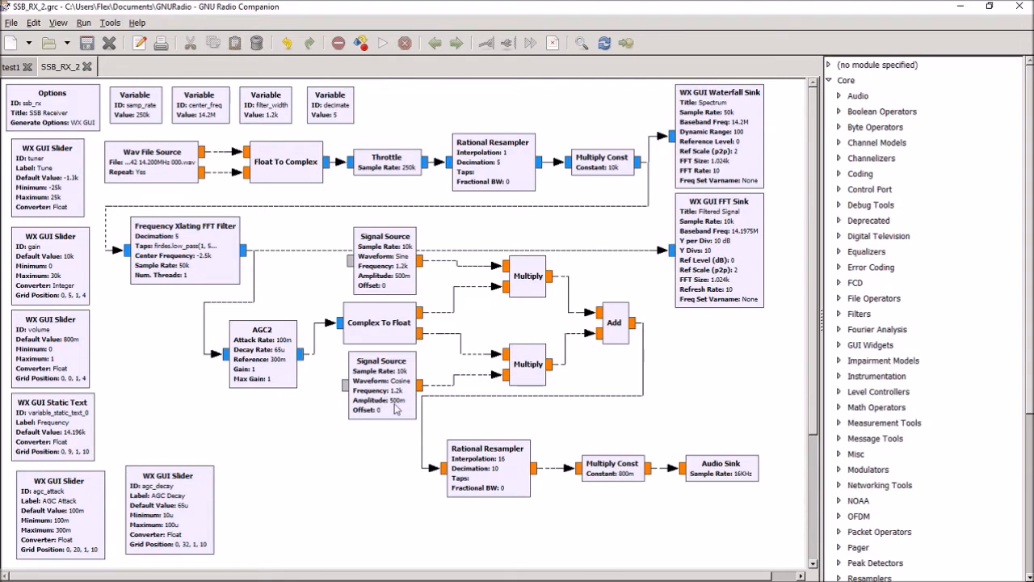
pyautogui.moveTo(391, 398)
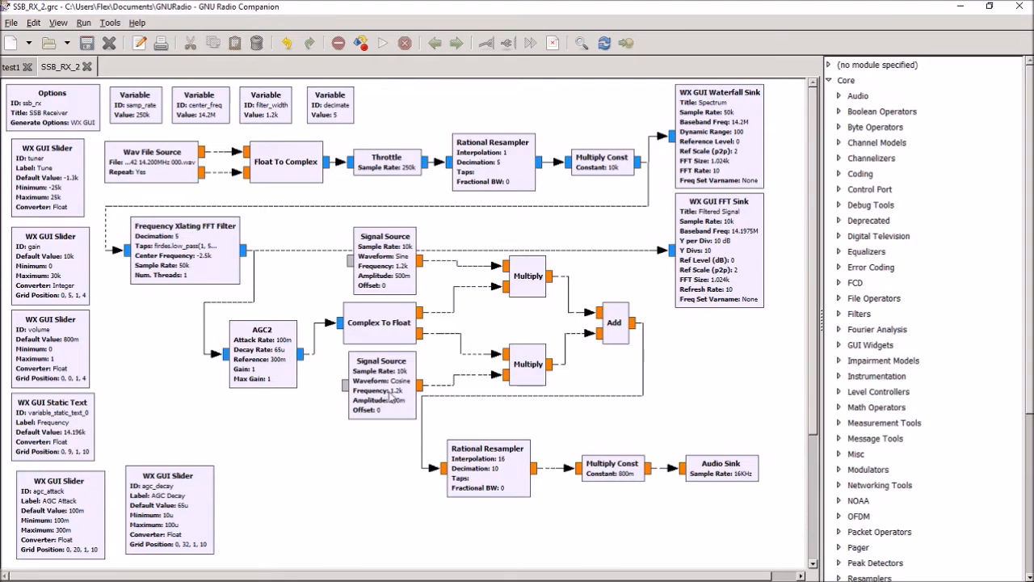
pyautogui.moveTo(391, 398)
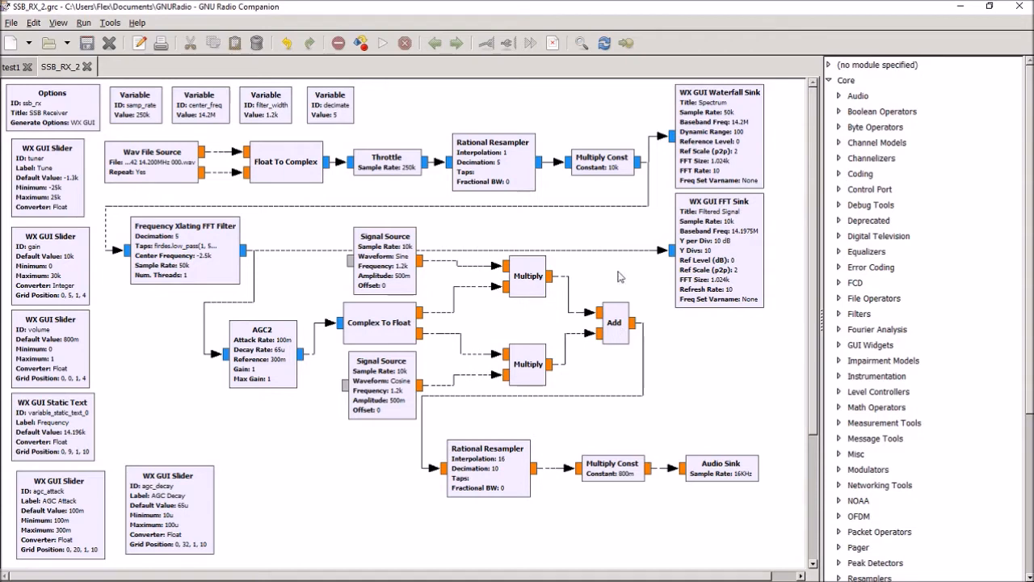
pyautogui.moveTo(503, 234)
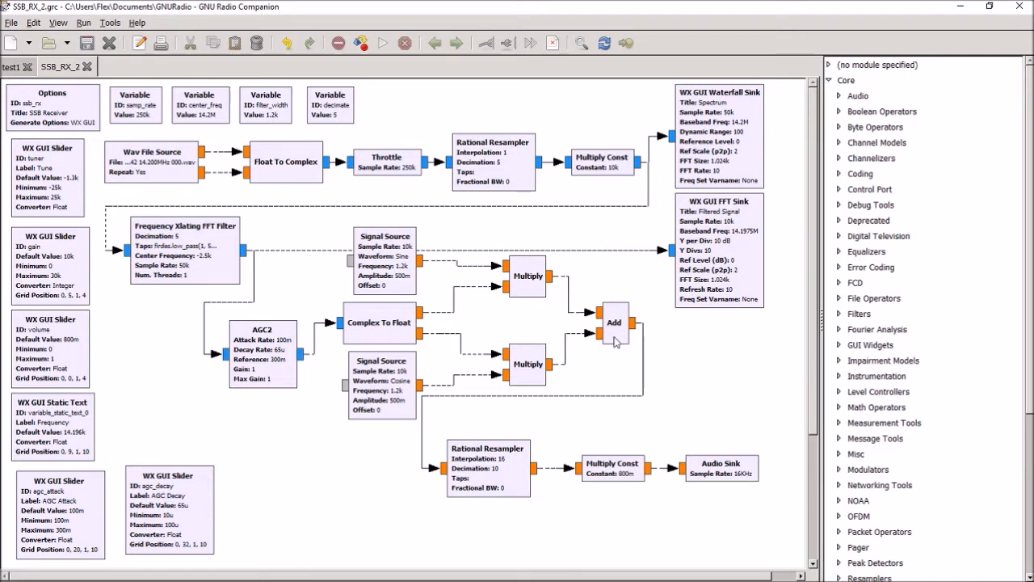
pyautogui.moveTo(617, 342)
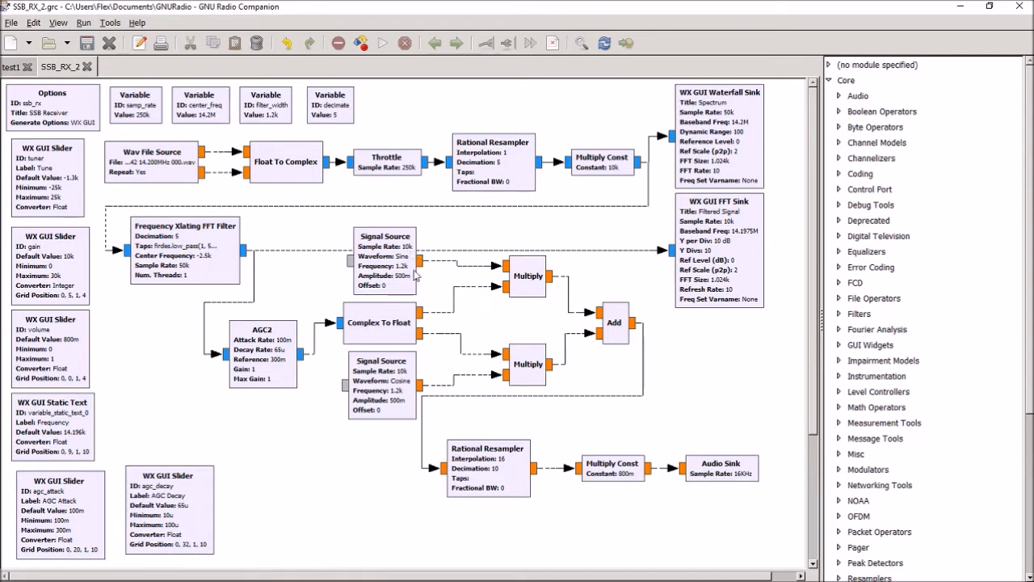
pyautogui.moveTo(520, 326)
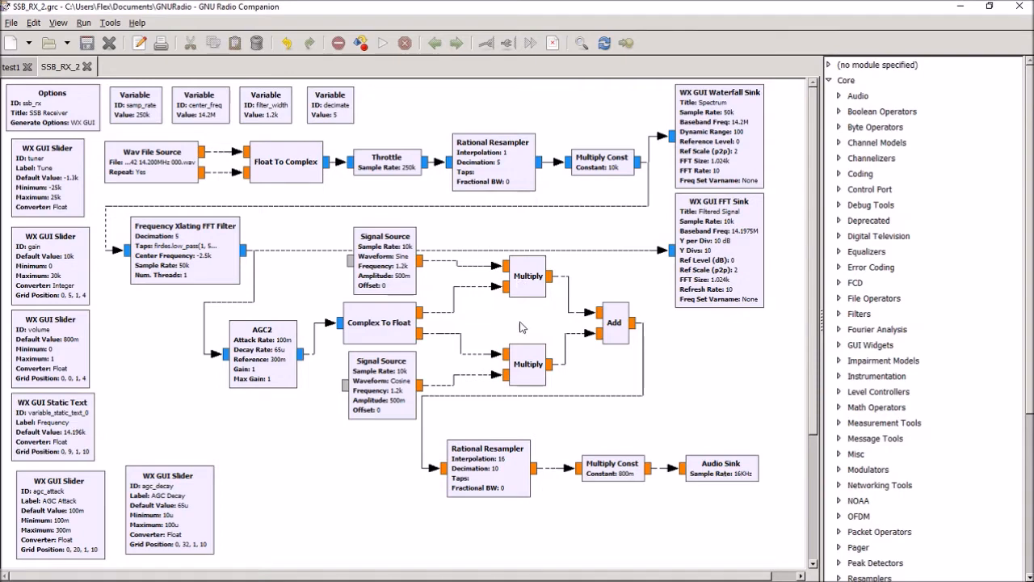
pyautogui.moveTo(370, 392)
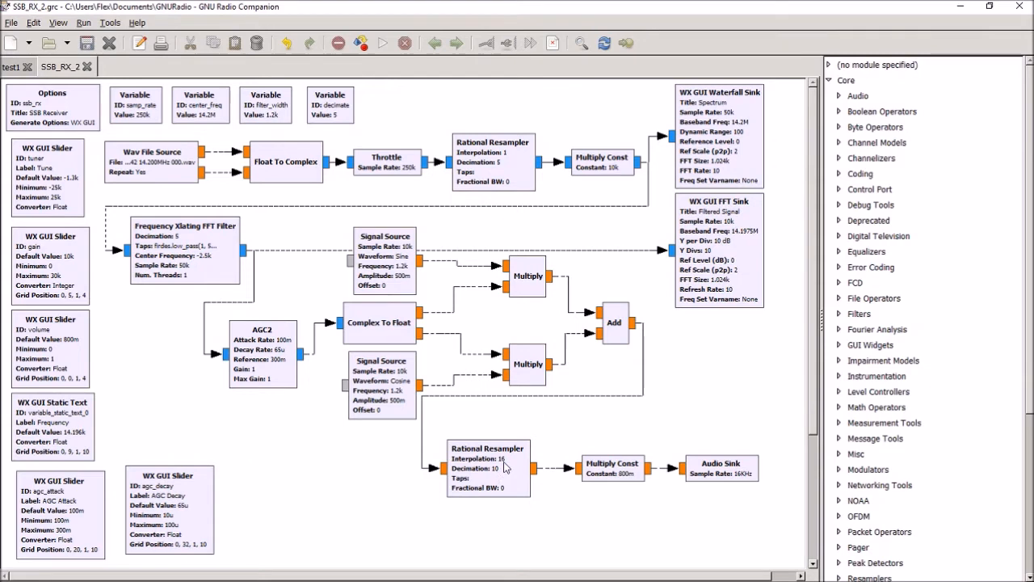
pyautogui.moveTo(750, 478)
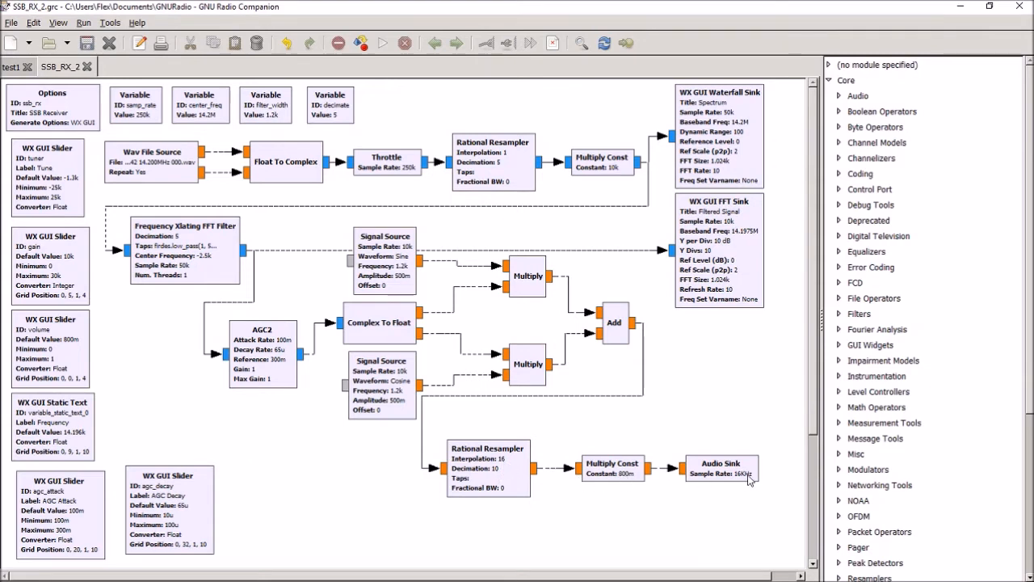
pyautogui.moveTo(745, 483)
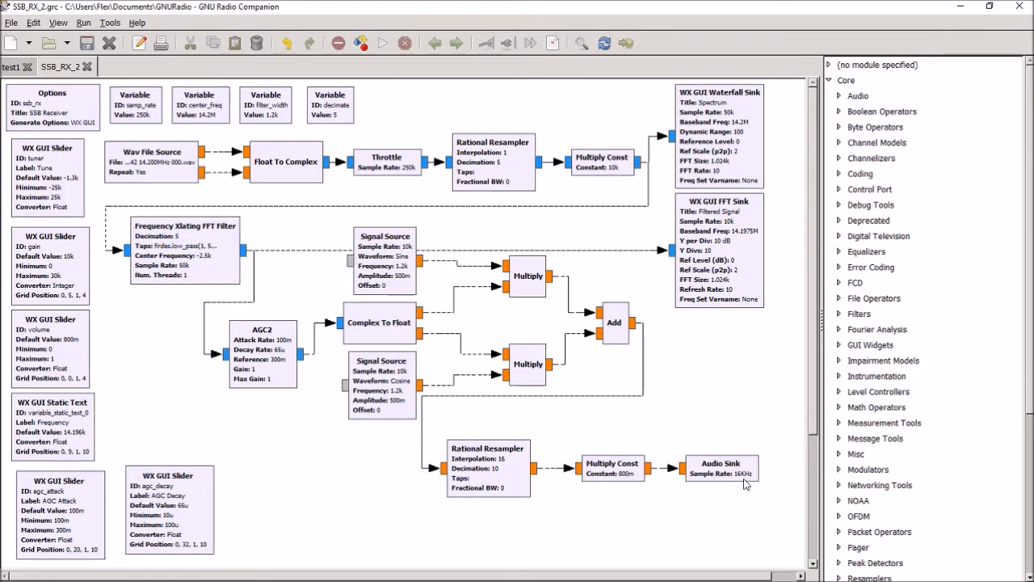
pyautogui.moveTo(743, 488)
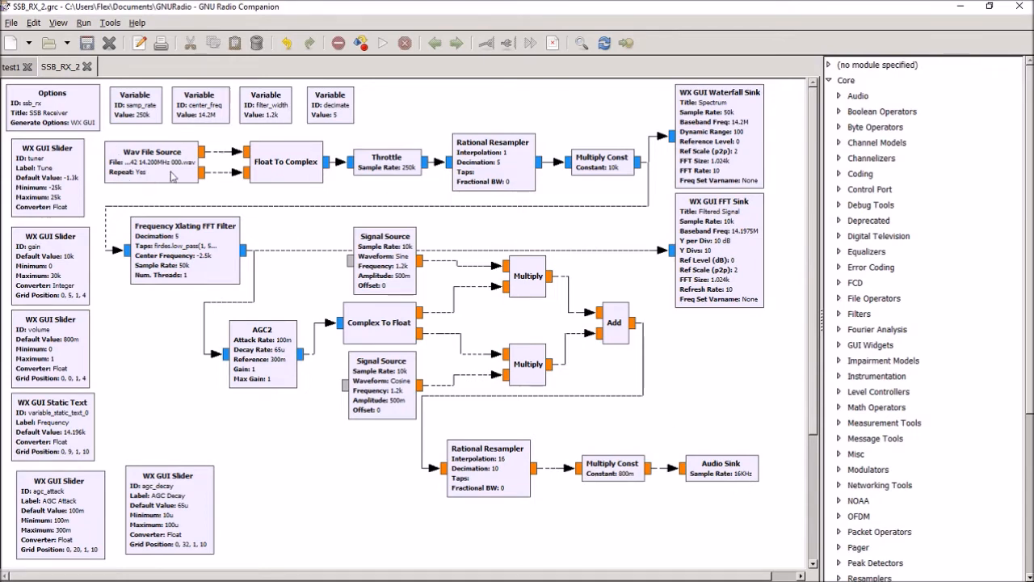
pyautogui.moveTo(444, 152)
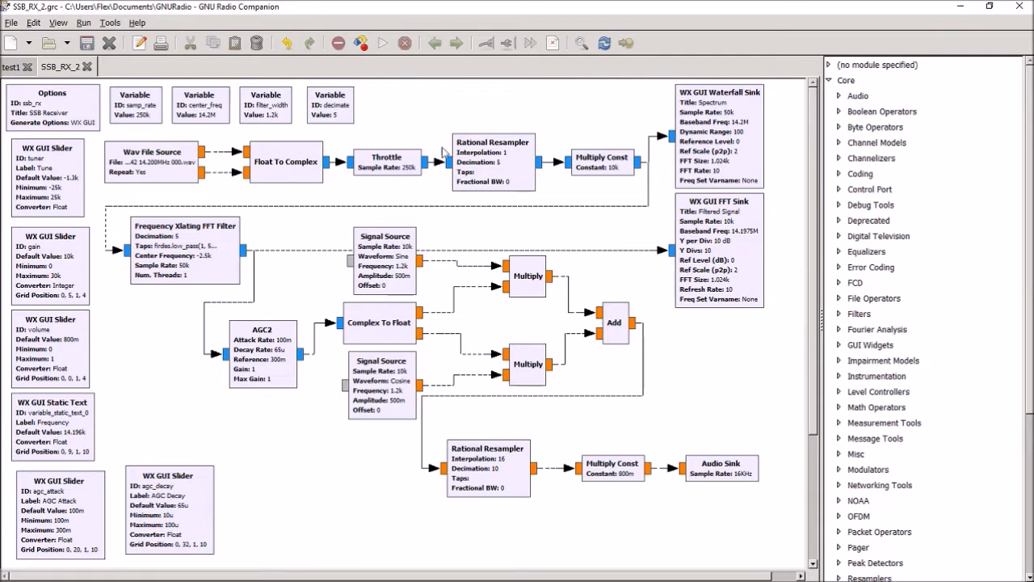
pyautogui.moveTo(633, 167)
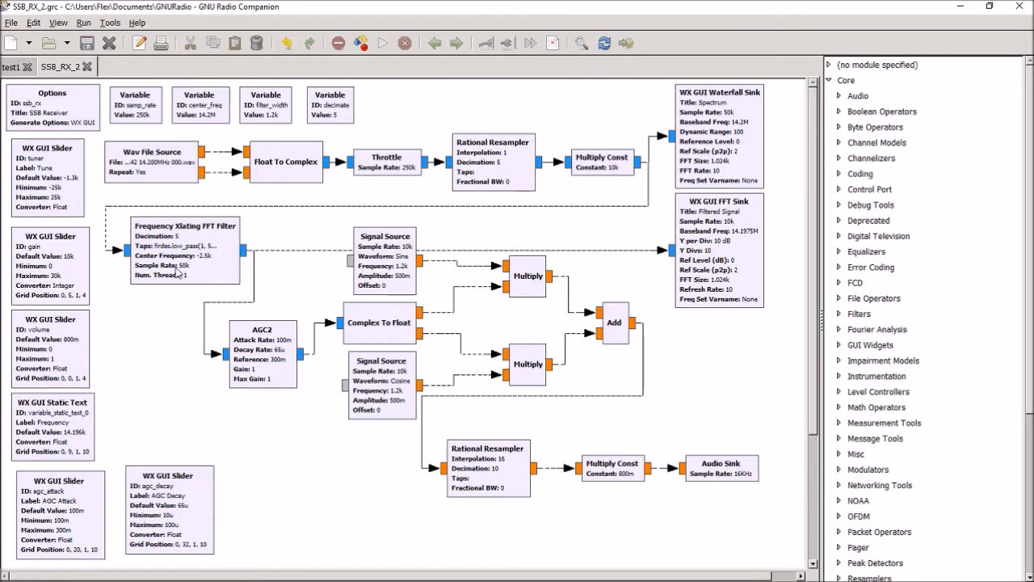
pyautogui.moveTo(176, 273)
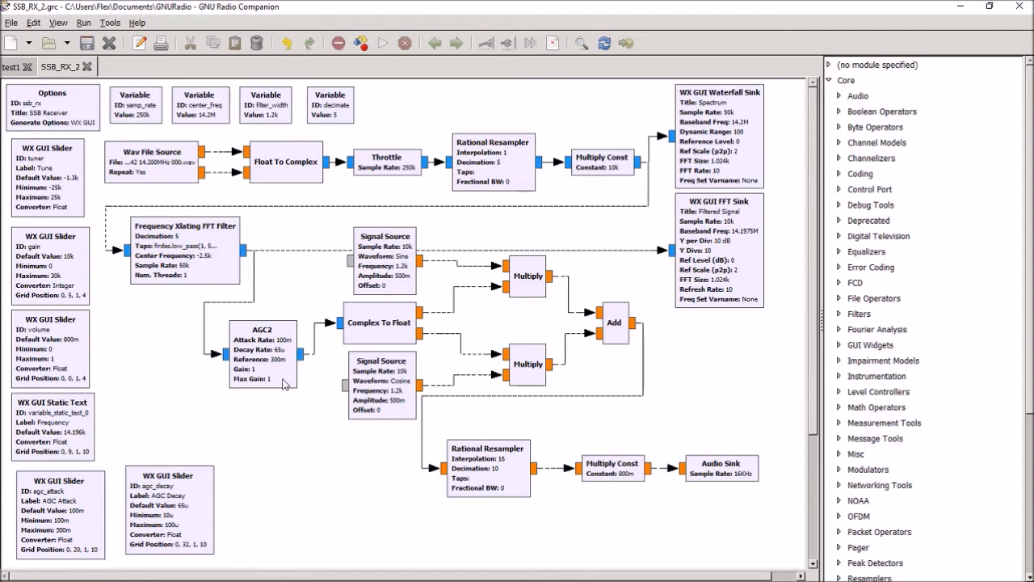
pyautogui.moveTo(281, 369)
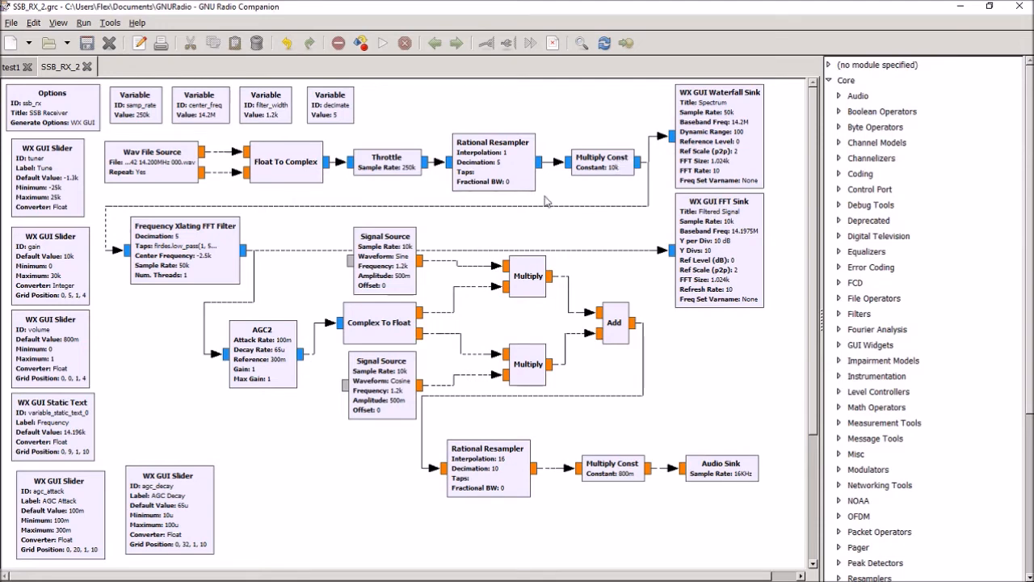
pyautogui.moveTo(114, 154)
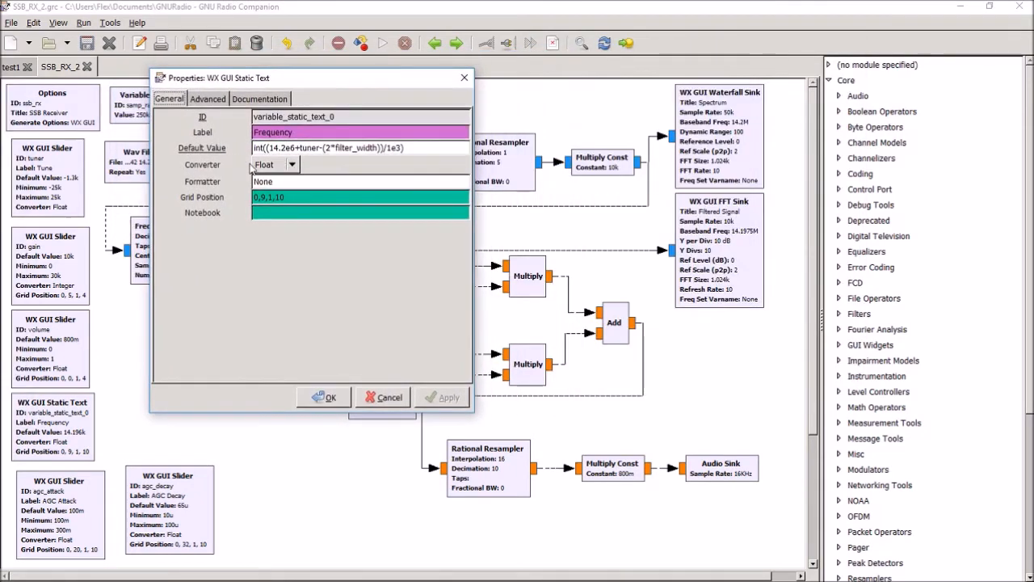
pyautogui.moveTo(320, 176)
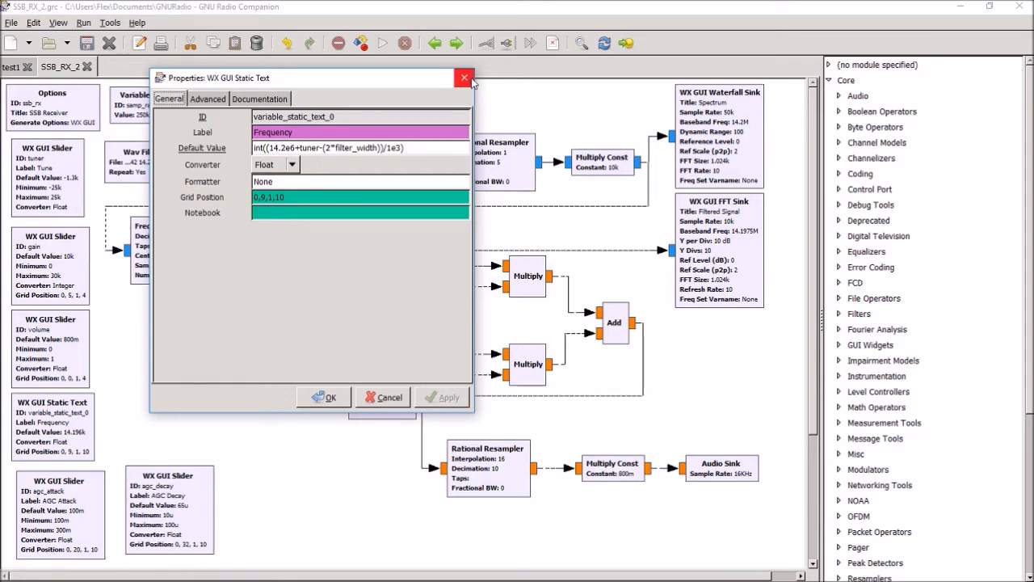
pyautogui.click(464, 78)
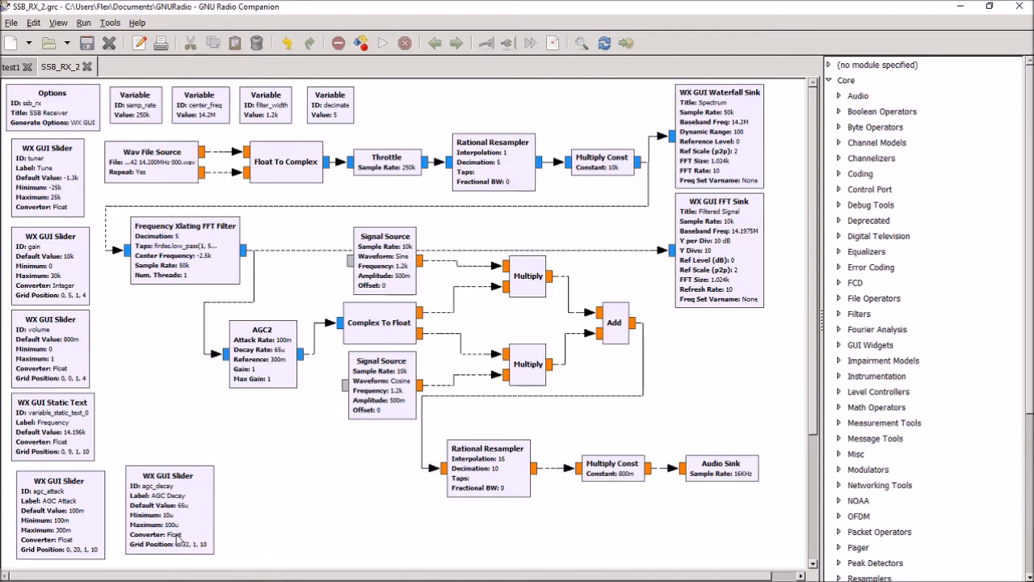
pyautogui.moveTo(210, 530)
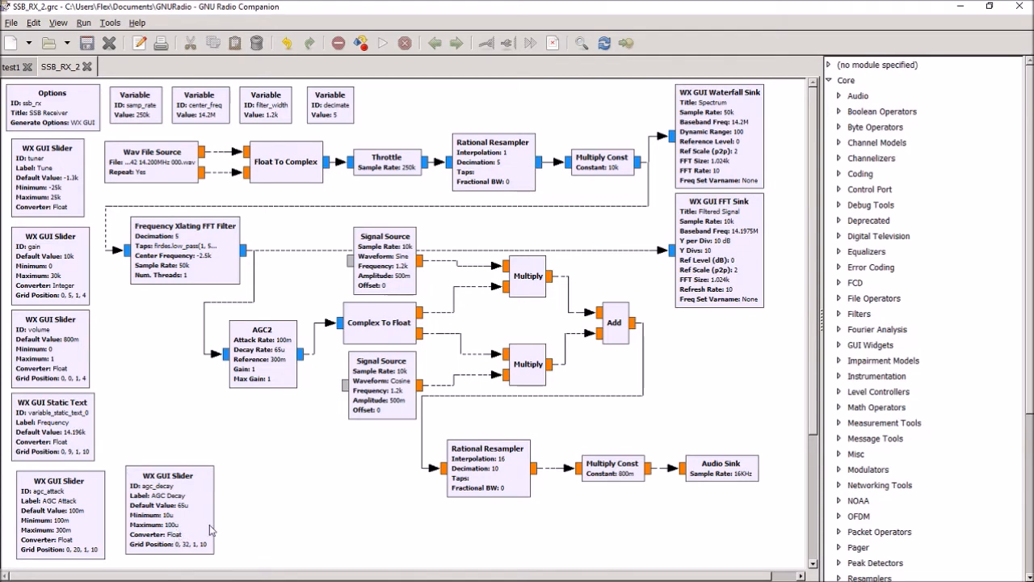
pyautogui.moveTo(714, 130)
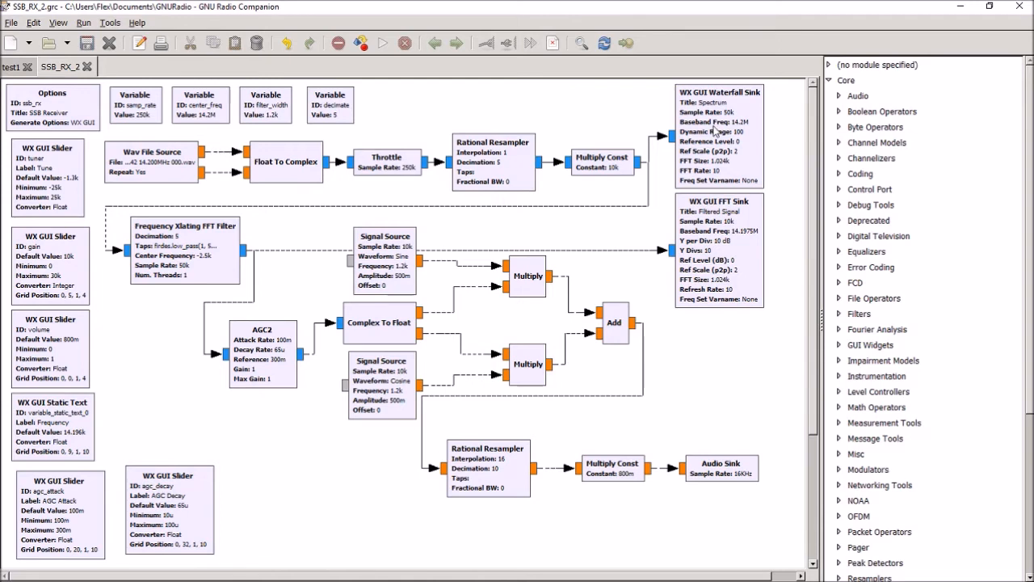
pyautogui.moveTo(730, 142)
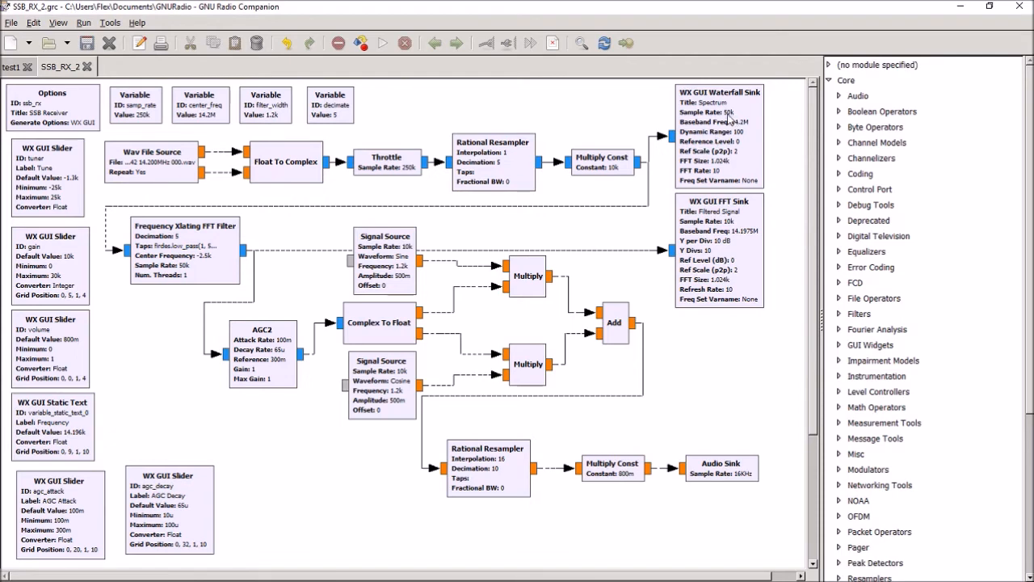
pyautogui.moveTo(727, 119)
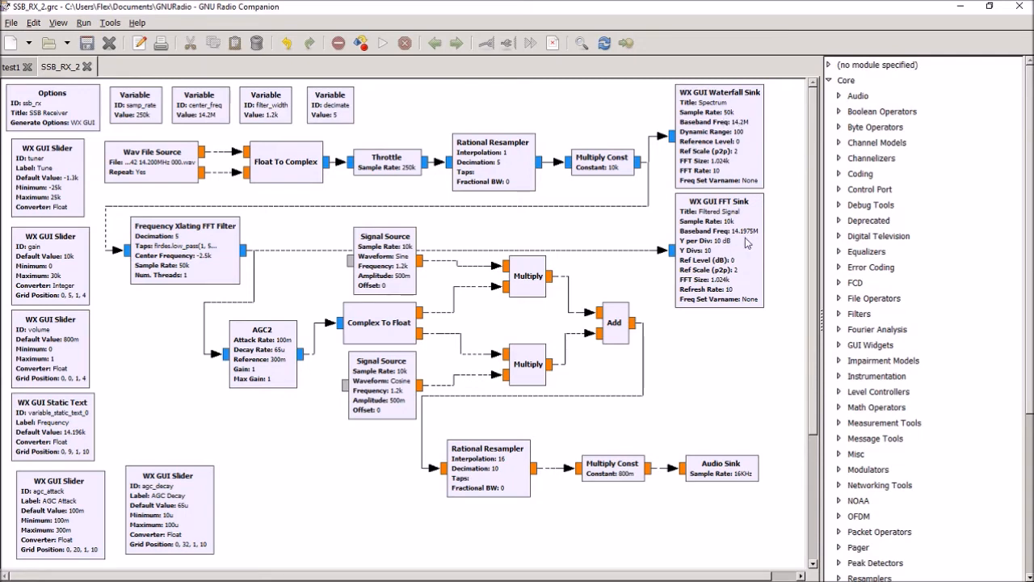
pyautogui.moveTo(756, 249)
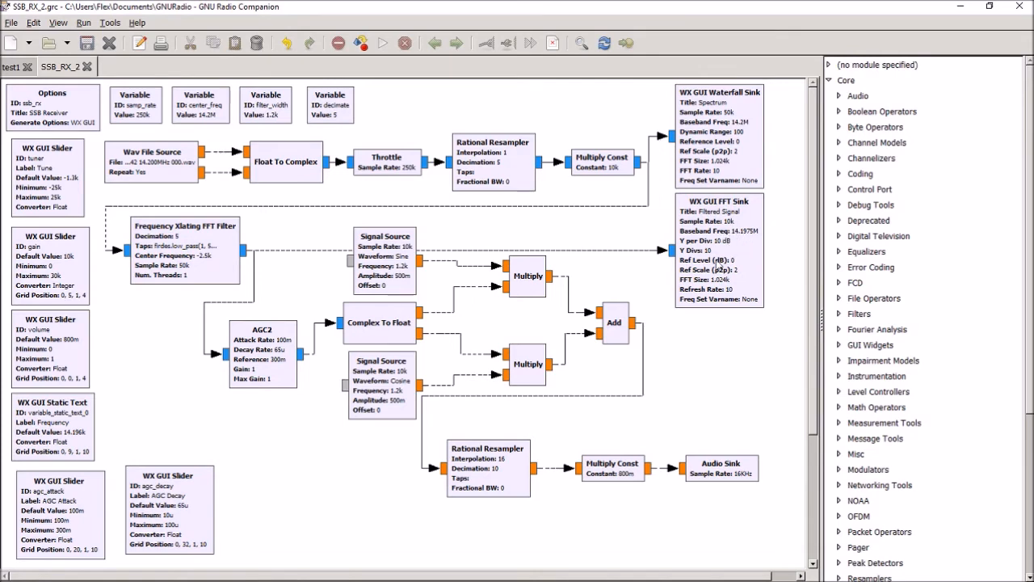
pyautogui.moveTo(724, 261)
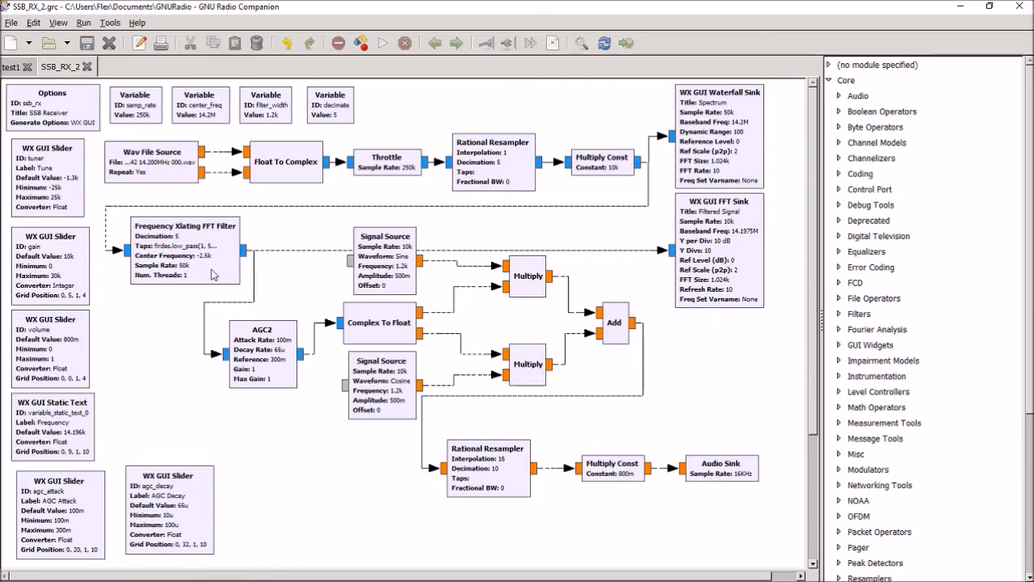
pyautogui.moveTo(214, 281)
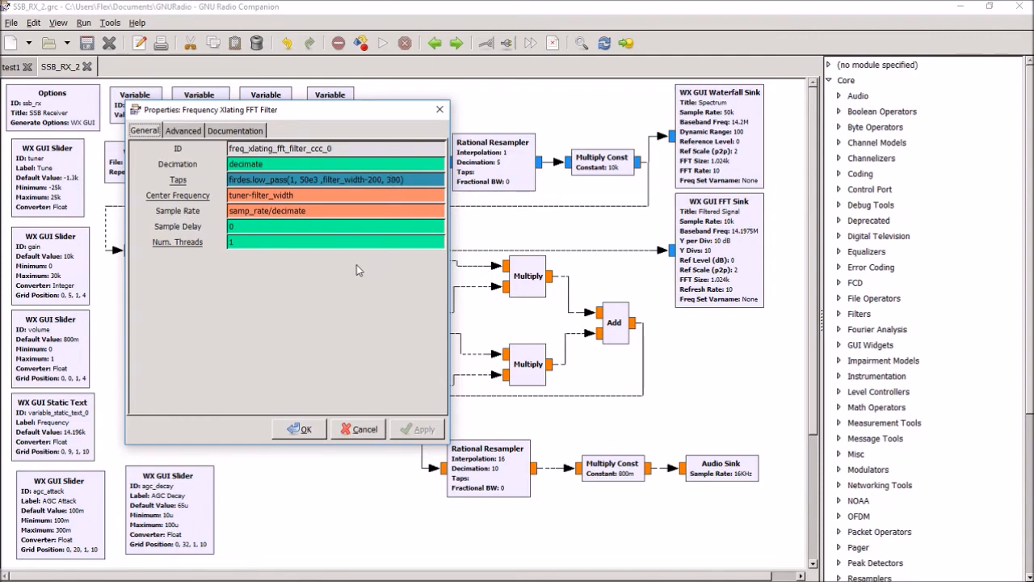
pyautogui.moveTo(339, 297)
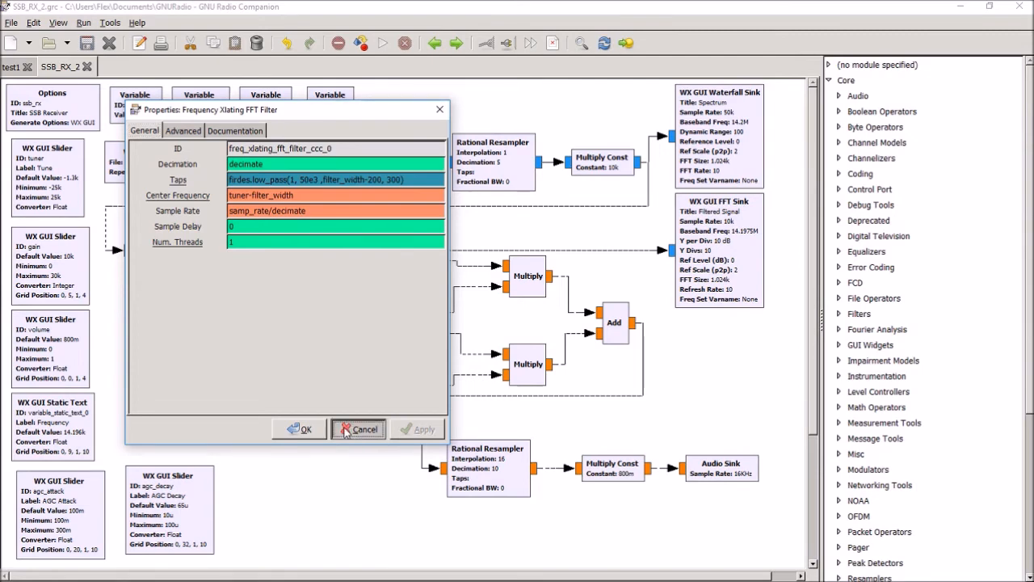
pyautogui.click(359, 430)
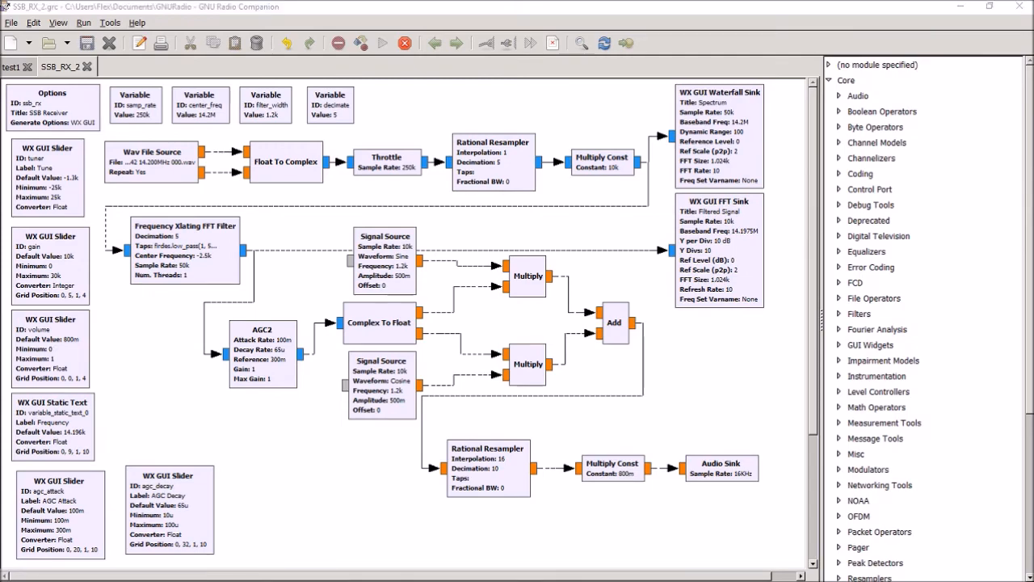
pyautogui.click(381, 42)
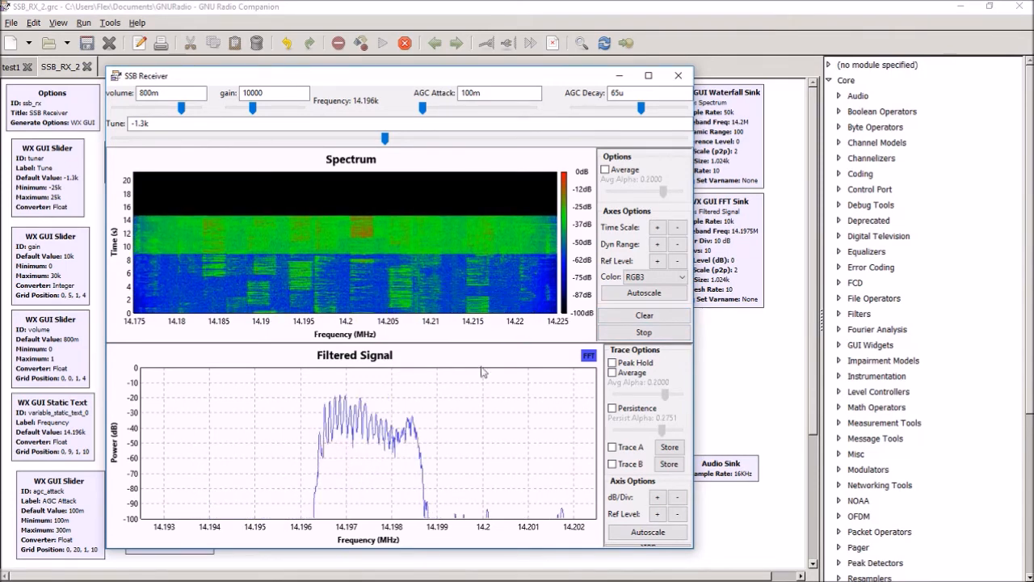
pyautogui.moveTo(349, 472)
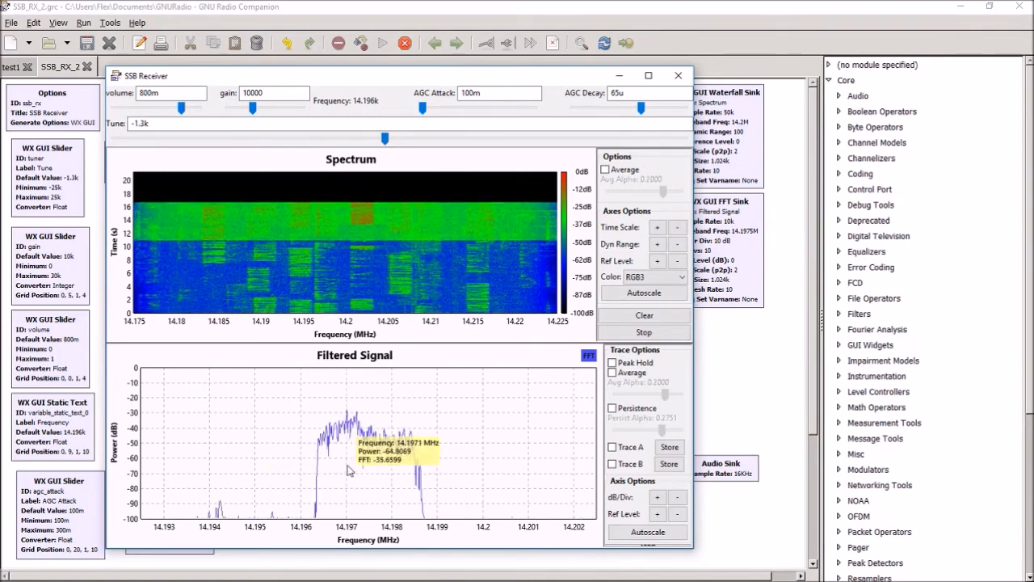
# Rescale the filtered signal plot and retune the receiver offset to about -6.45k.
pyautogui.click(647, 532)
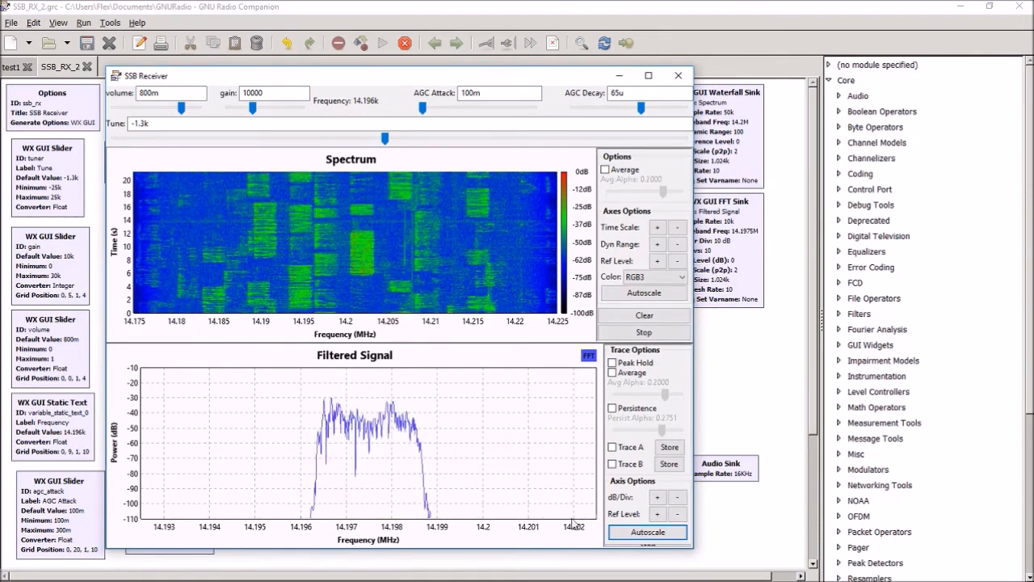
pyautogui.moveTo(533, 501)
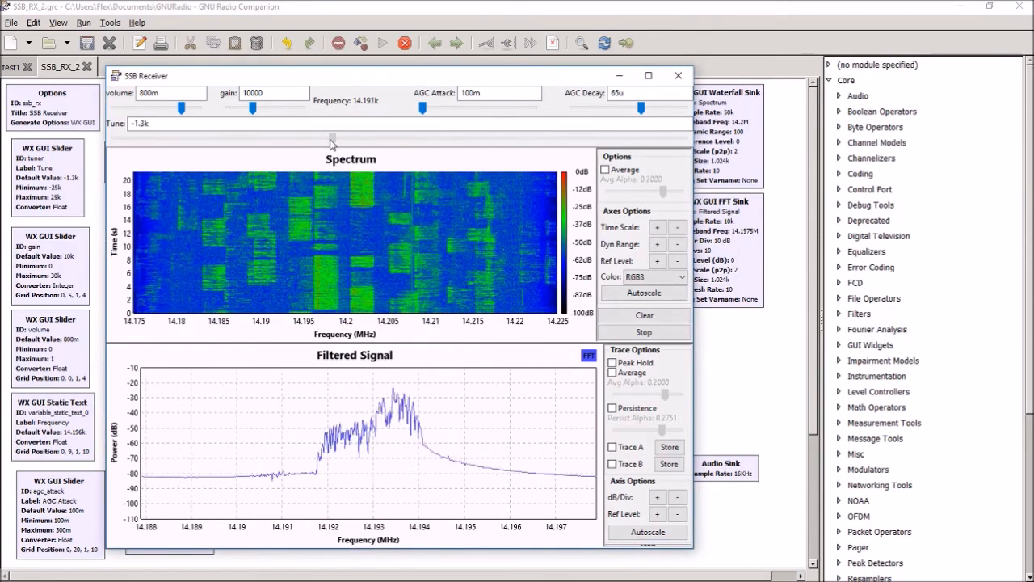
pyautogui.moveTo(331, 137); pyautogui.dragTo(343, 137)
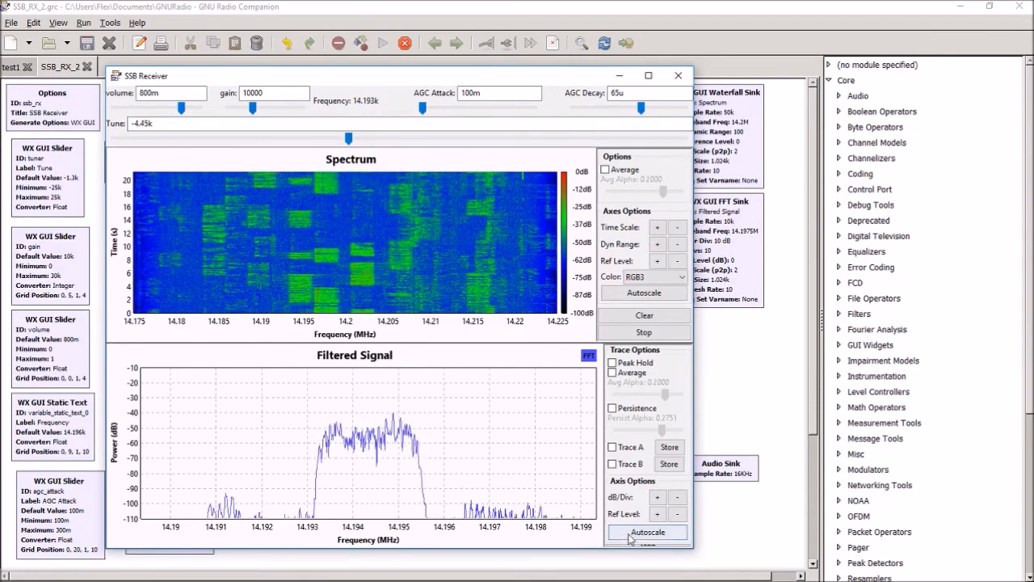
# Autoscale the Filtered Signal plot to show the filter's steep passband edges.
pyautogui.click(646, 531)
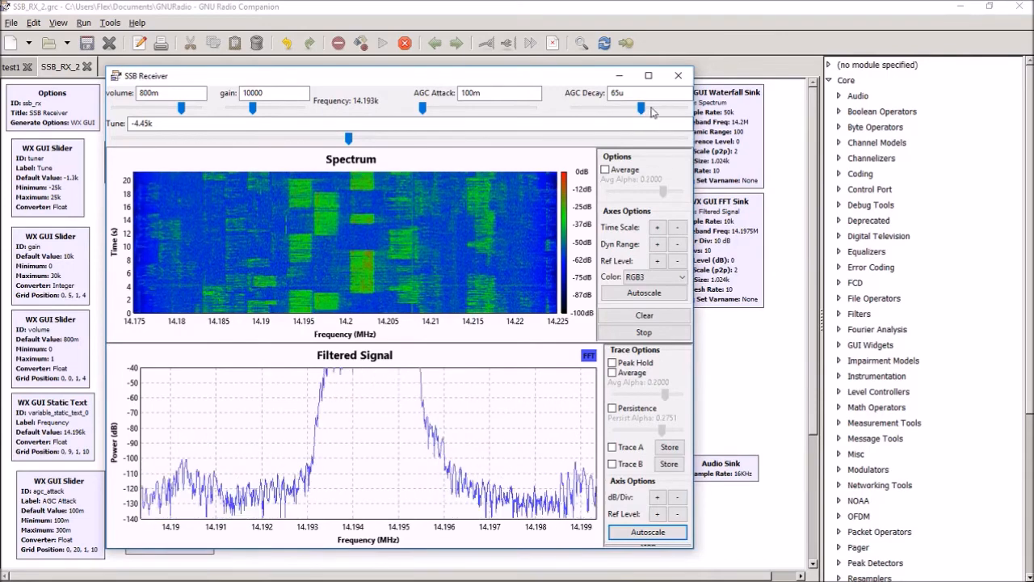
# Lower the AGC Decay slider from 65u to 10u and rescale the filtered signal plot.
pyautogui.moveTo(649, 107); pyautogui.dragTo(640, 106)
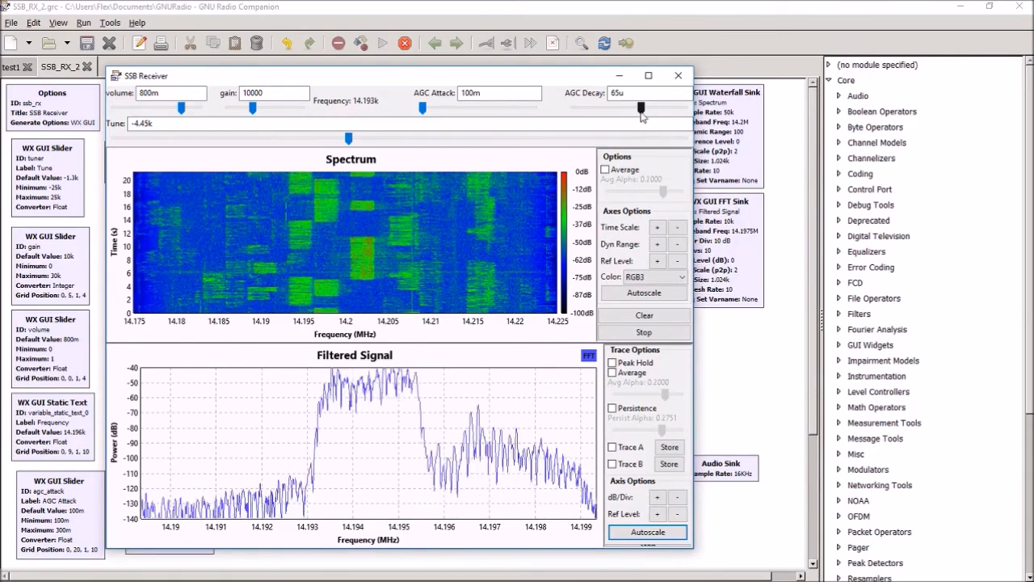
pyautogui.moveTo(639, 107); pyautogui.dragTo(572, 107)
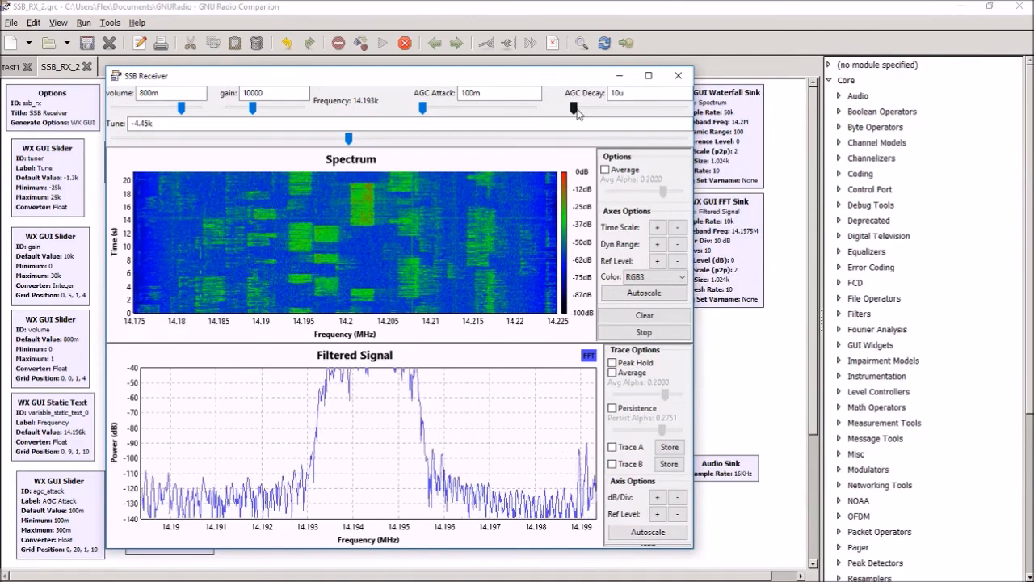
pyautogui.click(646, 532)
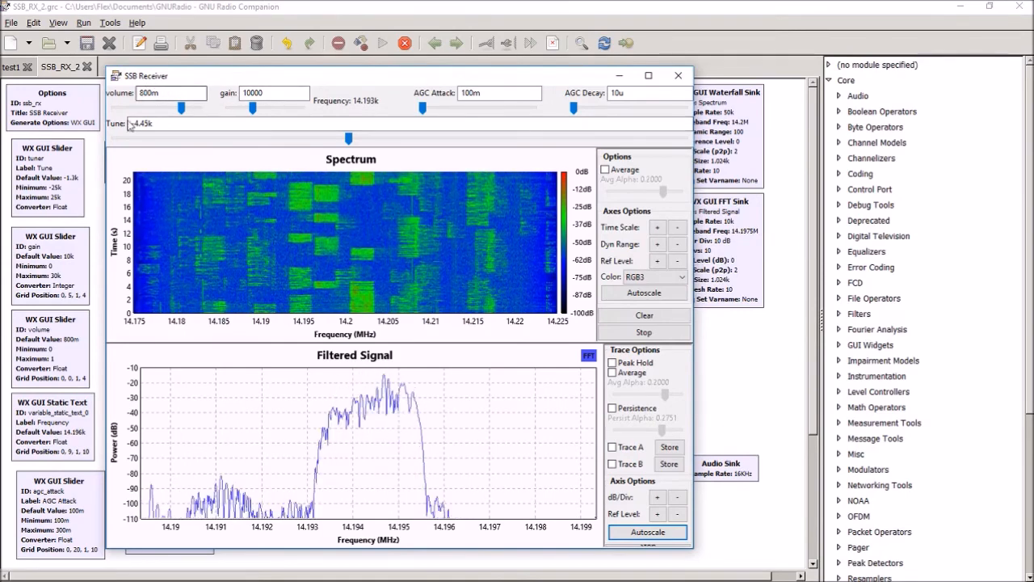
pyautogui.moveTo(500, 289)
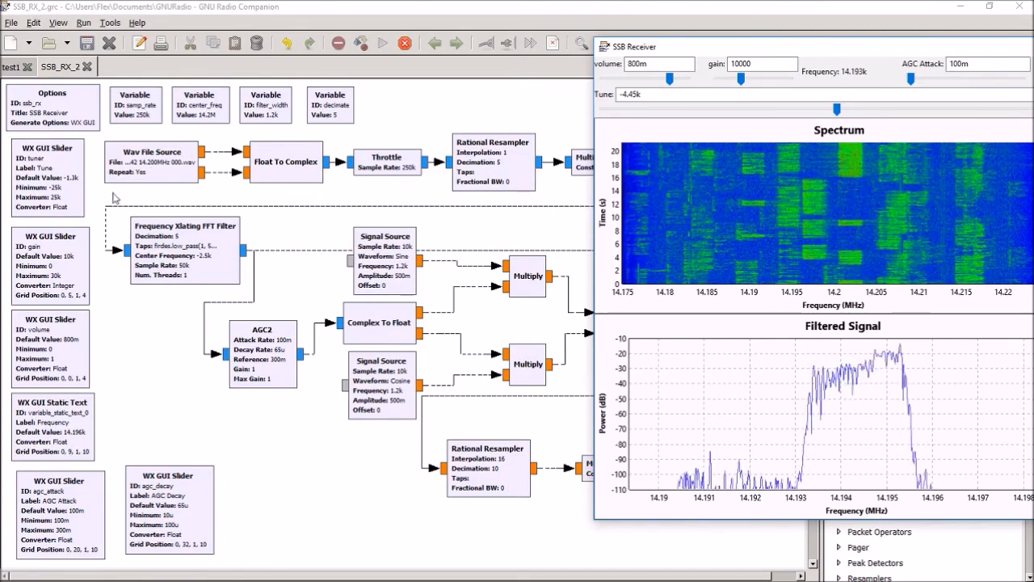
pyautogui.moveTo(365, 533)
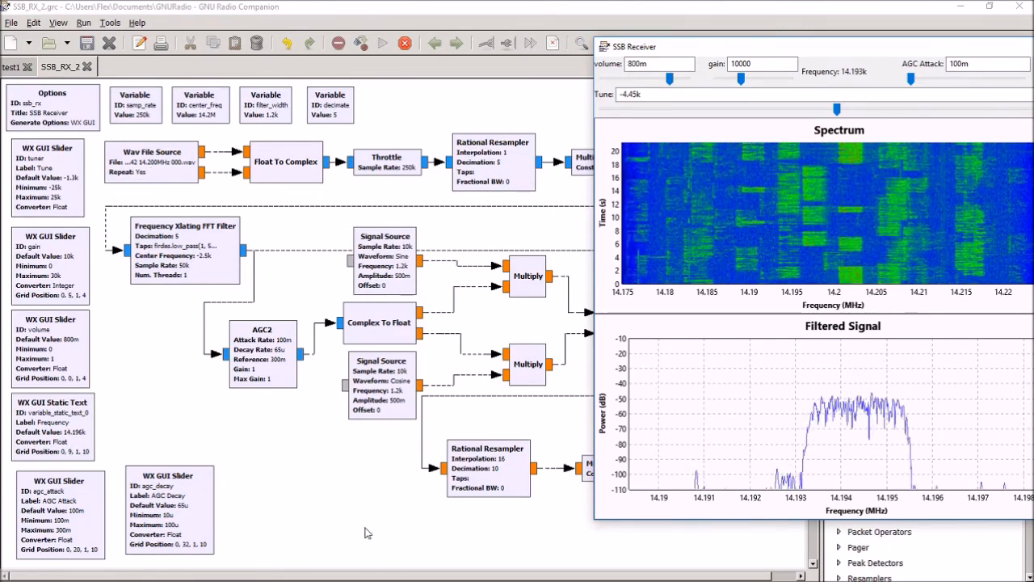